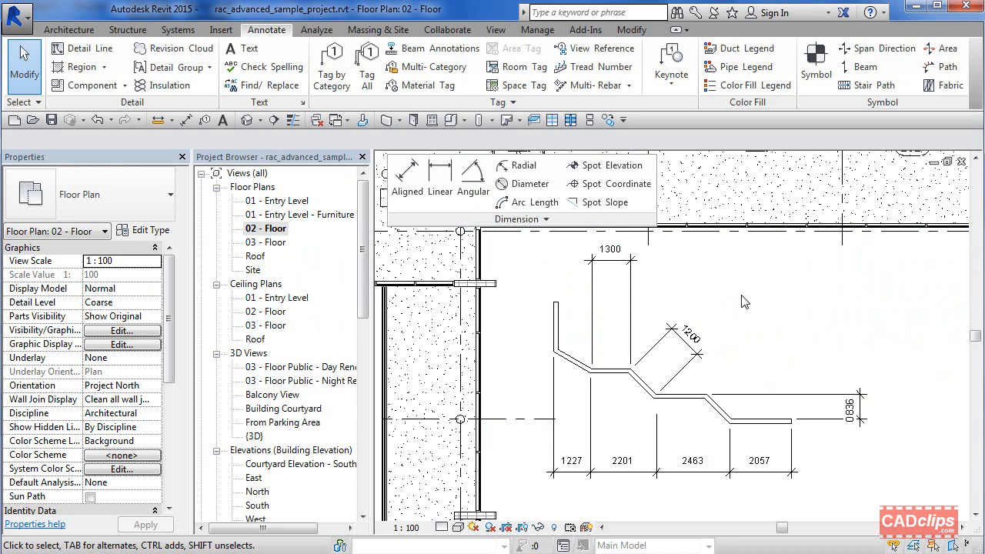
# - Inspect the 1300 dimension, then place a 135.00° angular dimension between the walls and select it
pyautogui.click(610, 262)
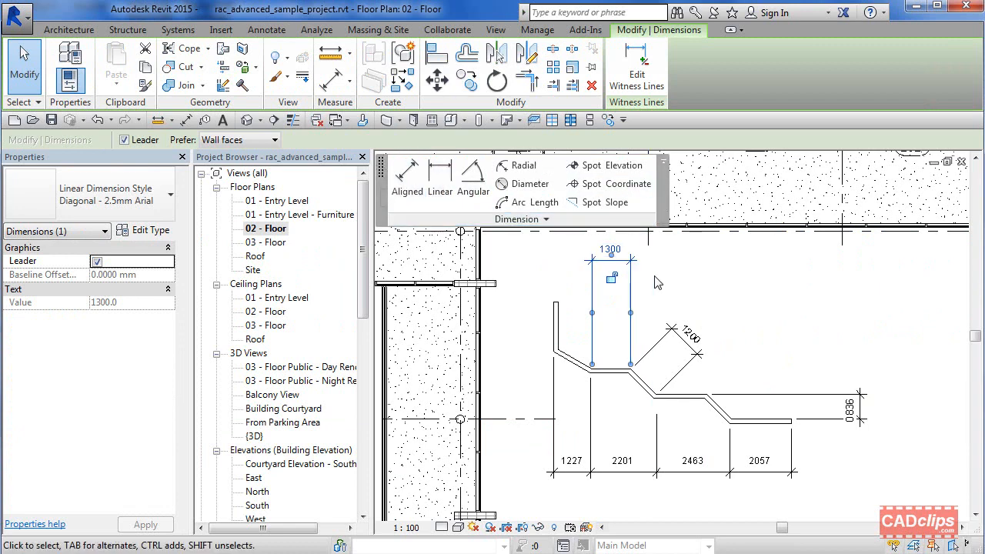
pyautogui.moveTo(648, 279)
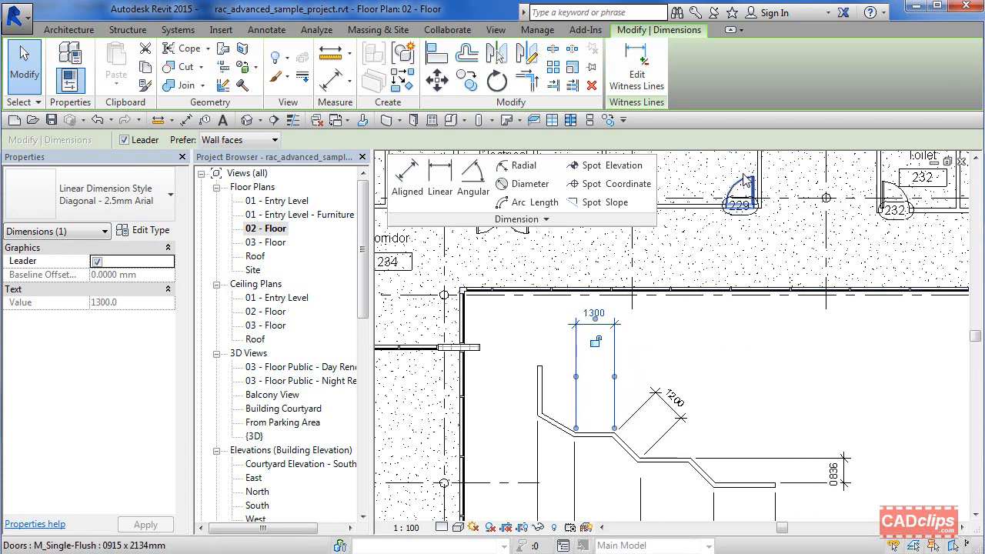
pyautogui.moveTo(742, 188)
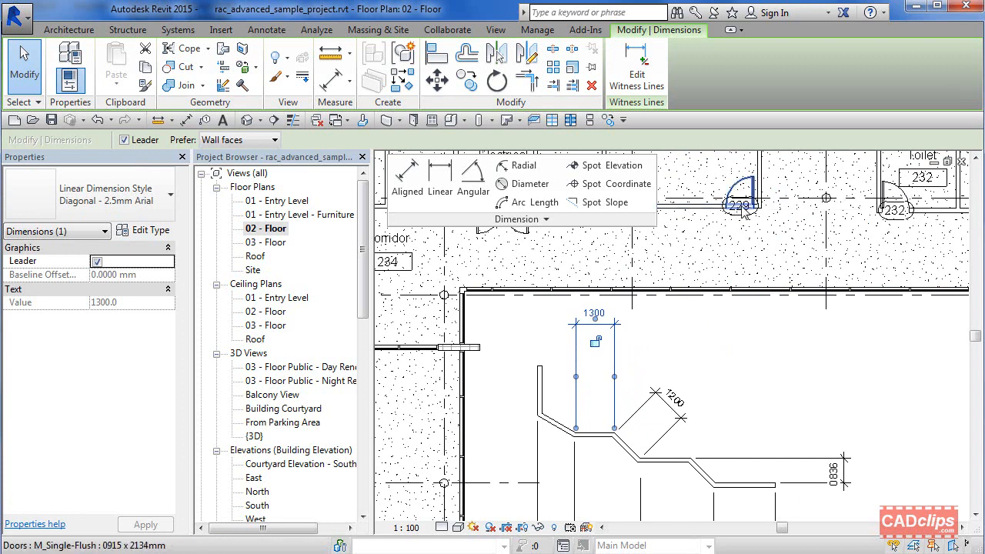
pyautogui.moveTo(744, 206)
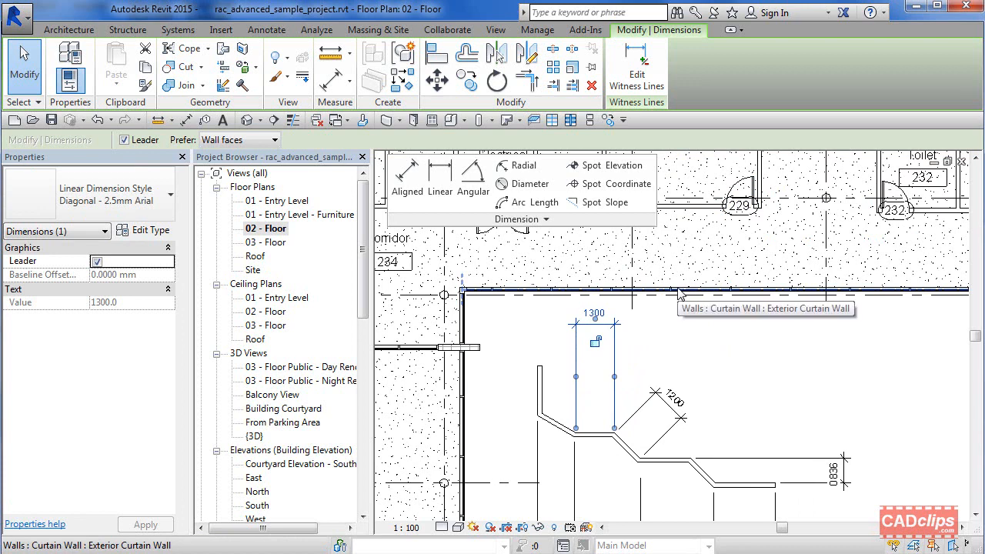
pyautogui.moveTo(702, 306)
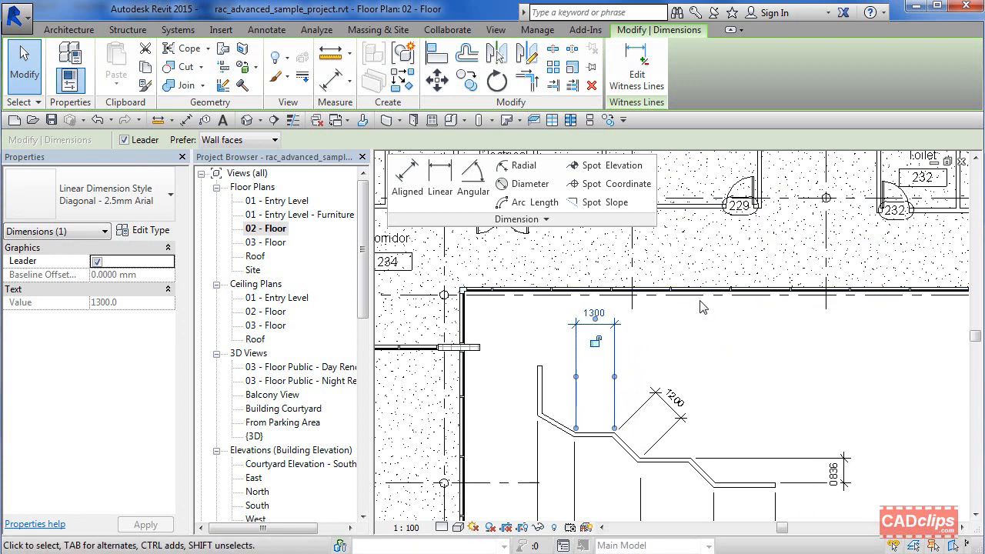
pyautogui.moveTo(697, 296)
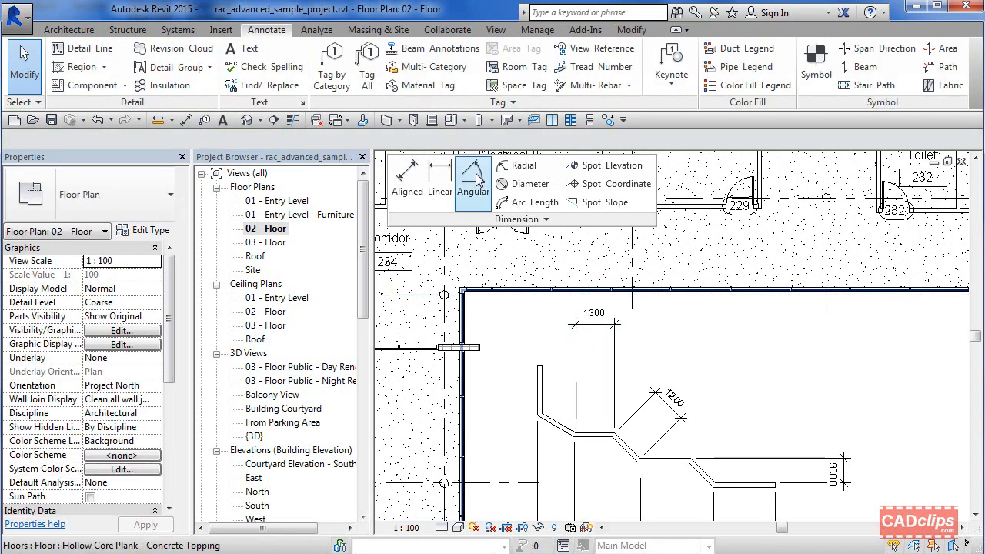
pyautogui.click(473, 182)
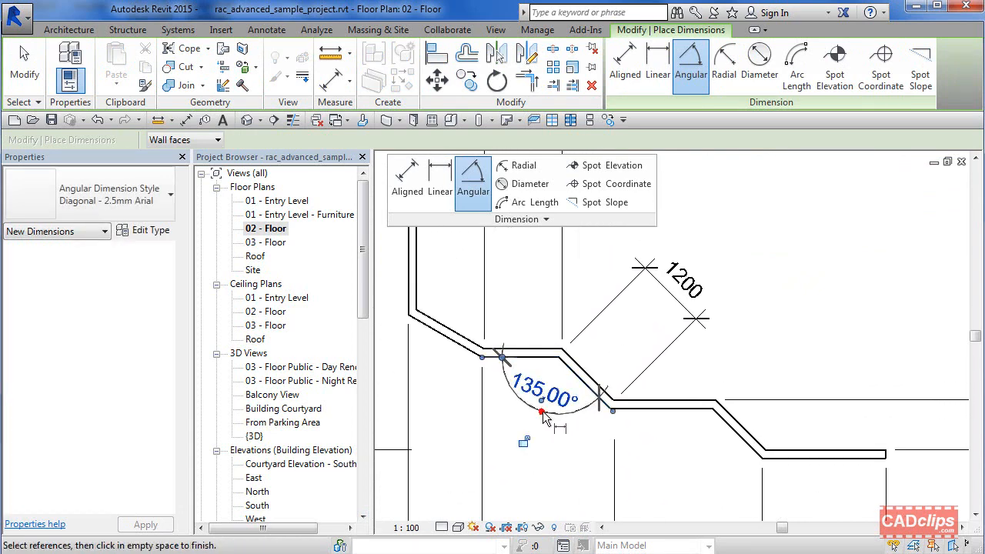
pyautogui.click(267, 29)
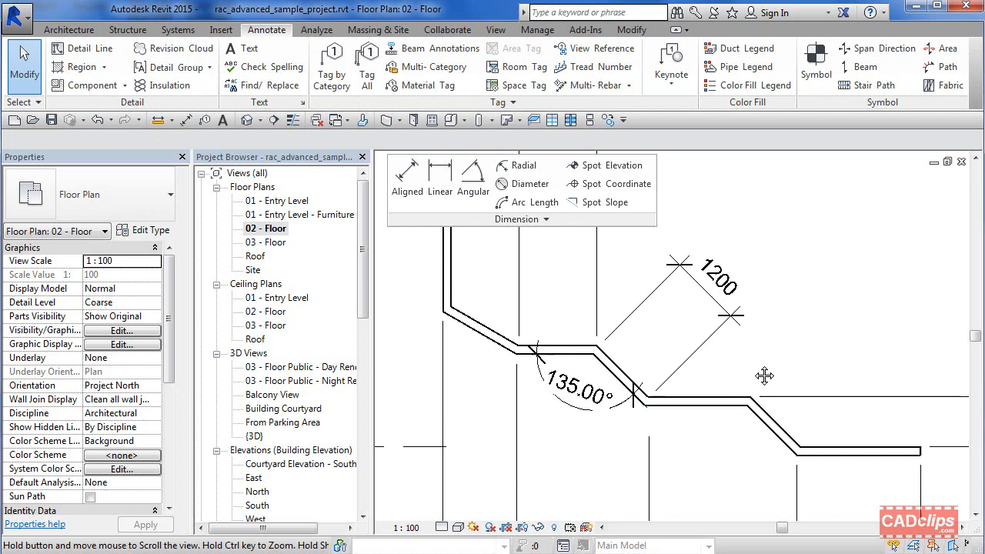
pyautogui.click(581, 393)
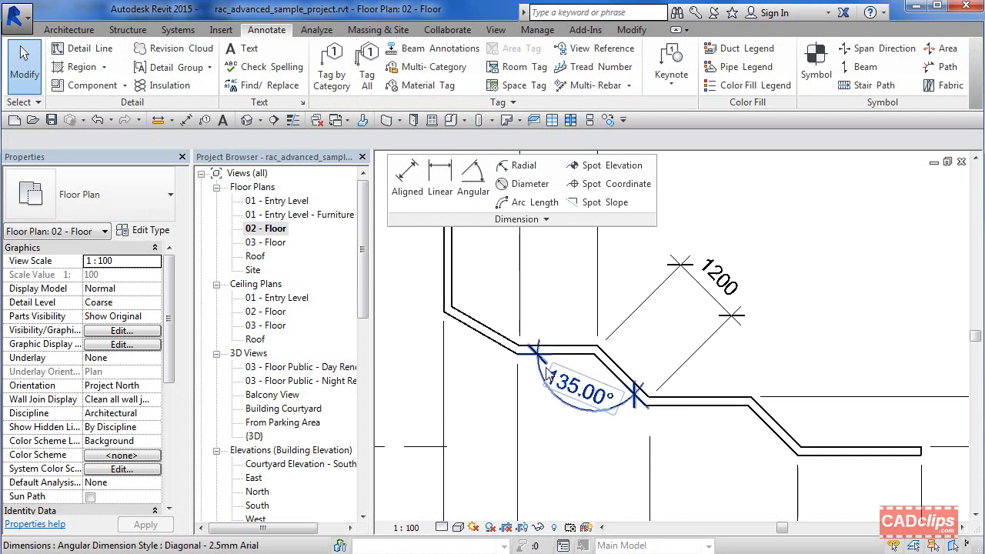
pyautogui.click(581, 394)
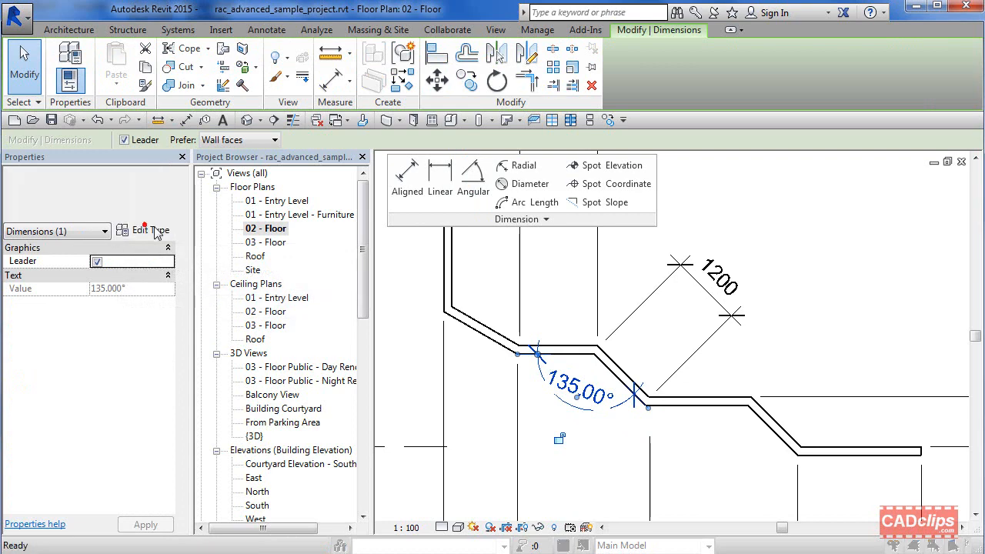
# - Set the angular dimension type's tick mark to Arrow Filled 15 Degree
pyautogui.click(149, 230)
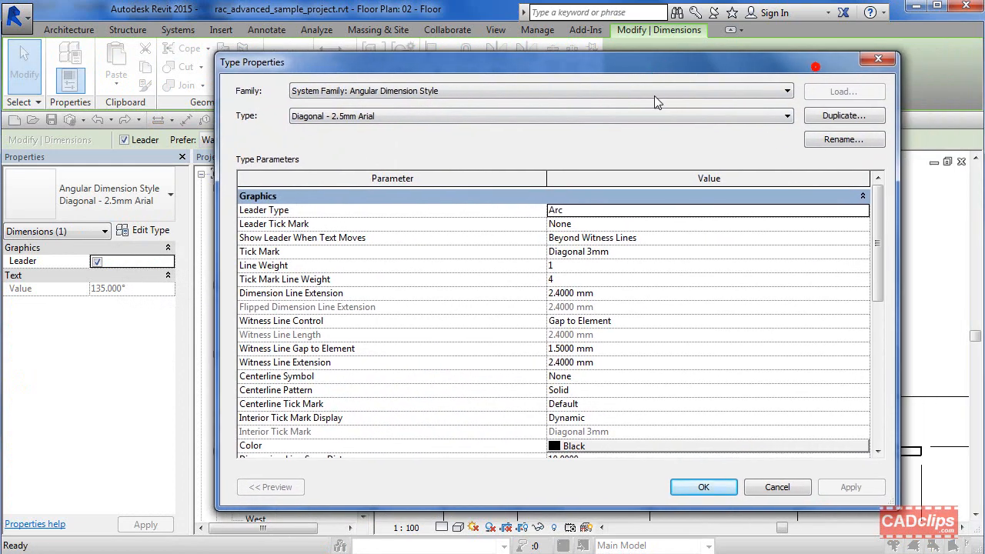
pyautogui.moveTo(925, 262)
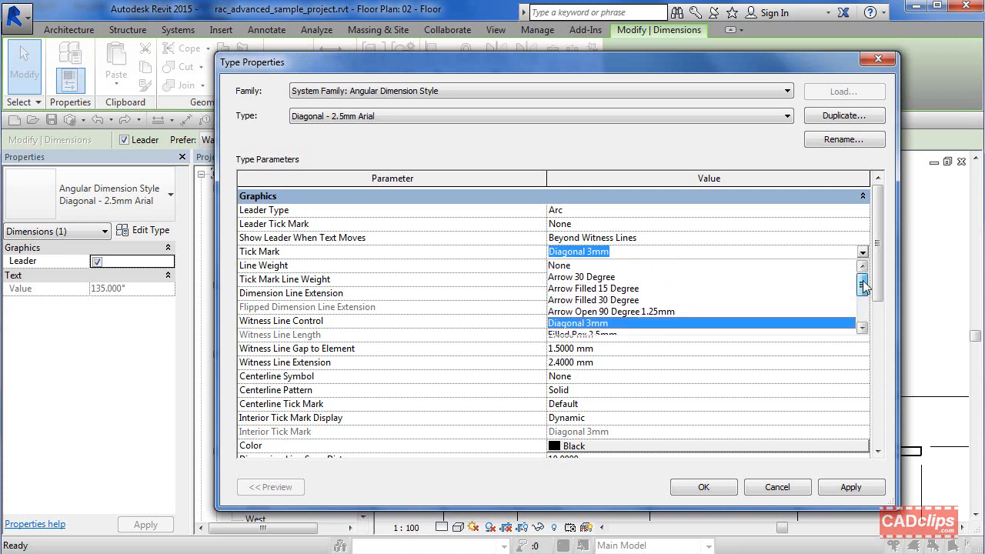
pyautogui.click(592, 287)
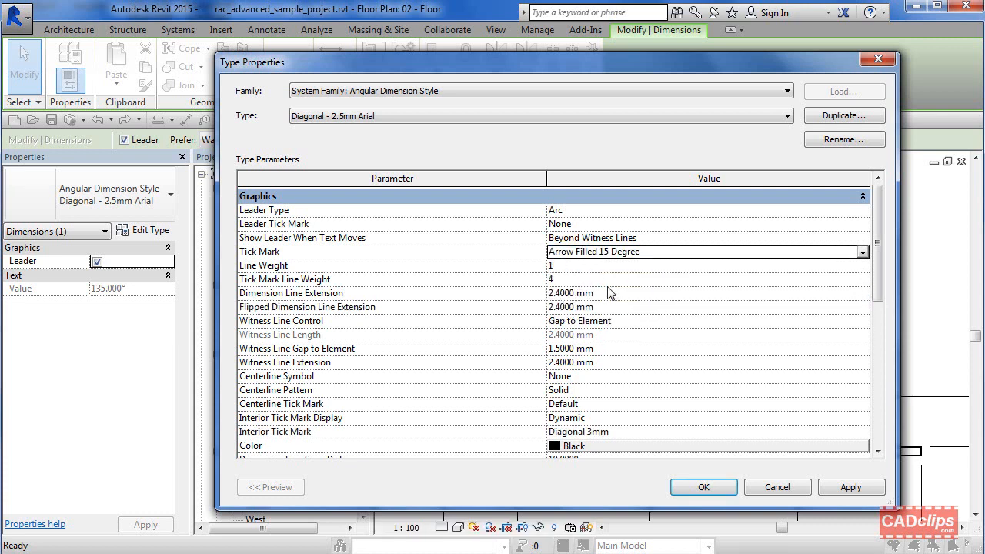
pyautogui.click(702, 487)
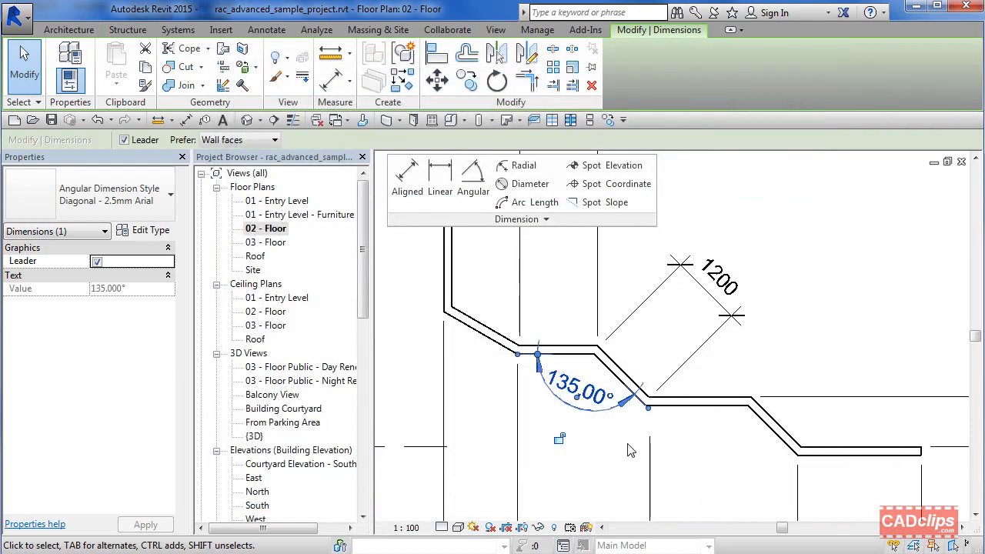
pyautogui.click(266, 29)
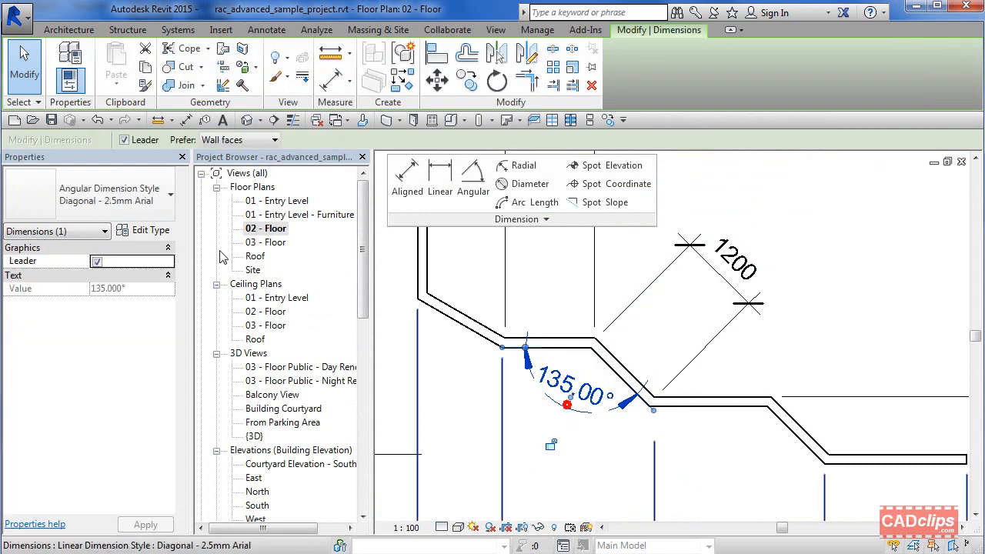
# - Set the angular dimension style's witness line extension to zero
pyautogui.click(151, 230)
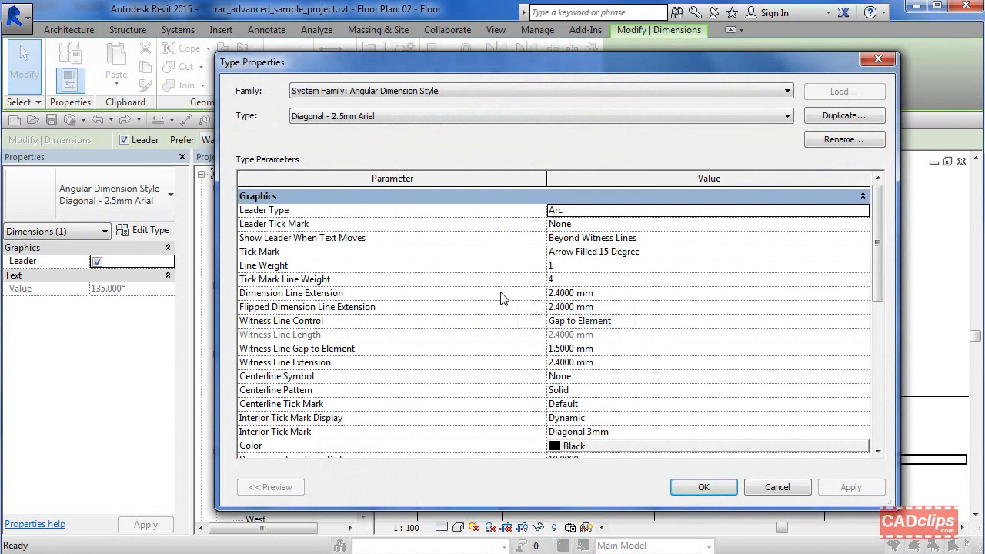
pyautogui.moveTo(327, 377)
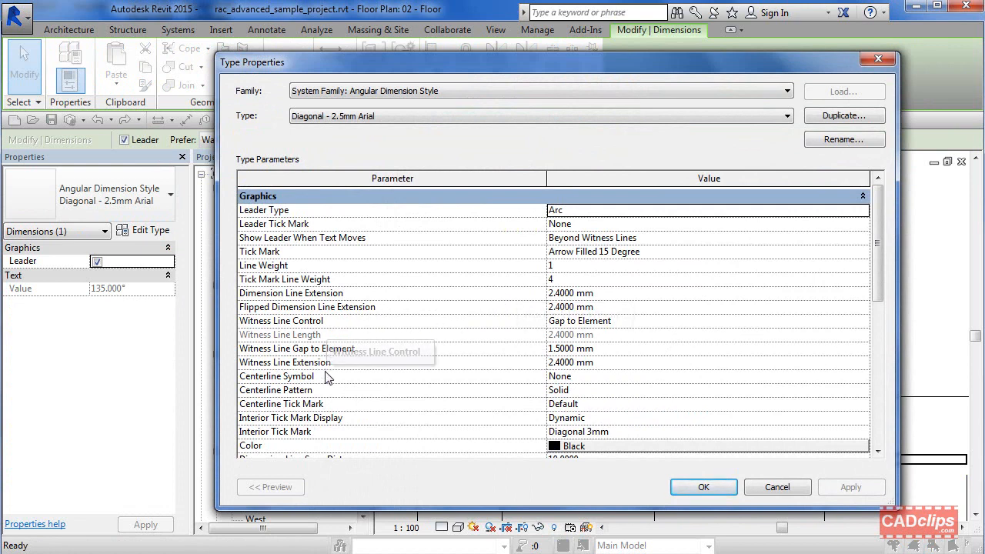
pyautogui.moveTo(604, 369)
pyautogui.write('0')
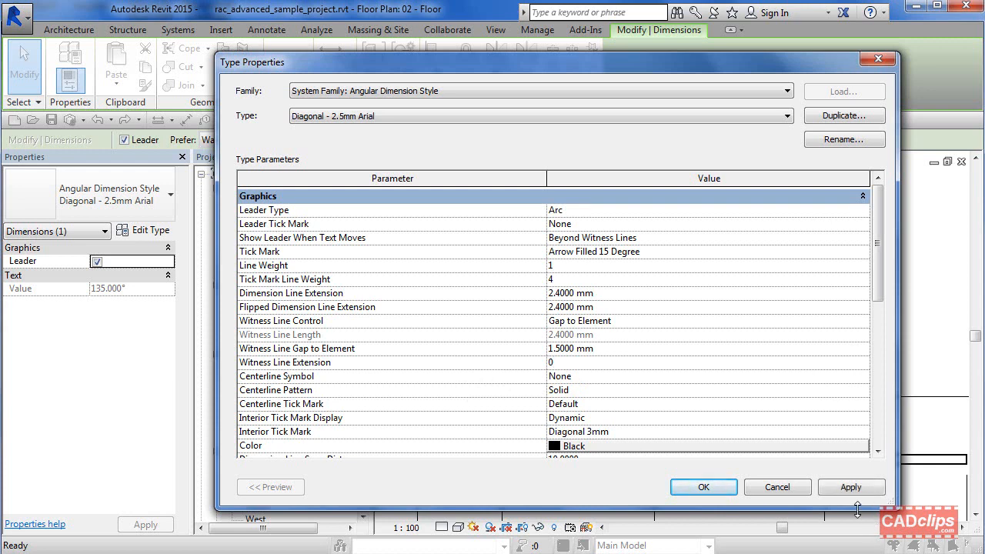
pyautogui.click(702, 486)
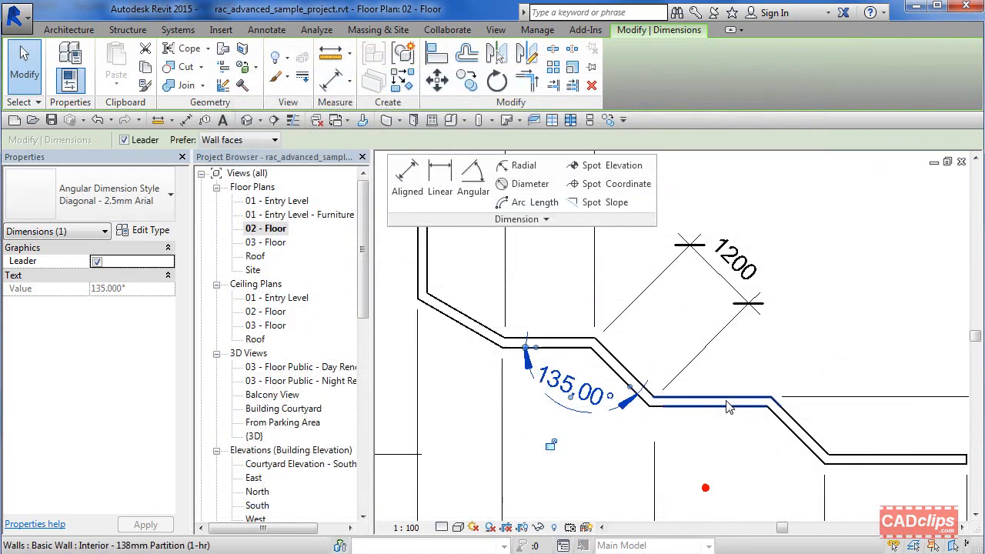
pyautogui.click(267, 29)
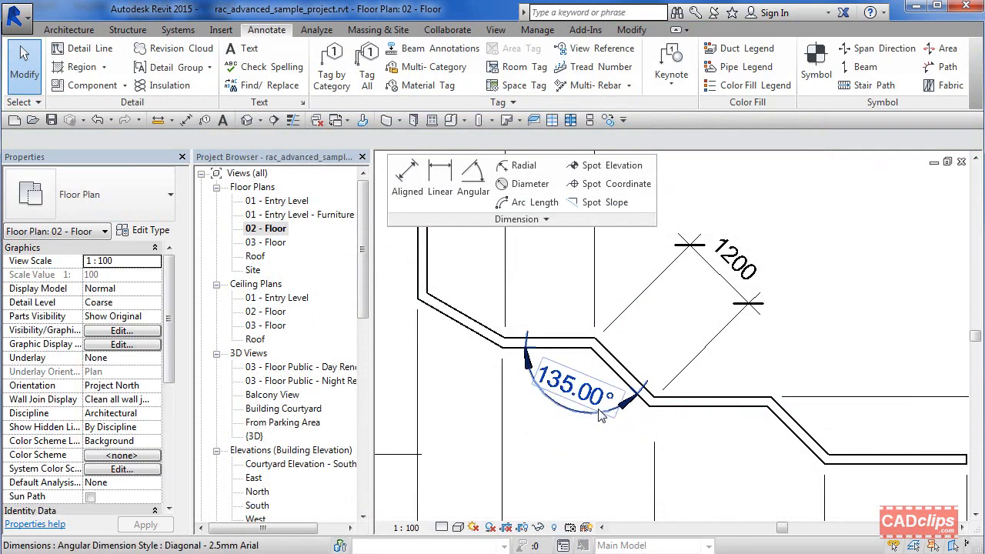
# - Set the dimension line extension to zero and move the 135.00° text below the arc
pyautogui.click(573, 394)
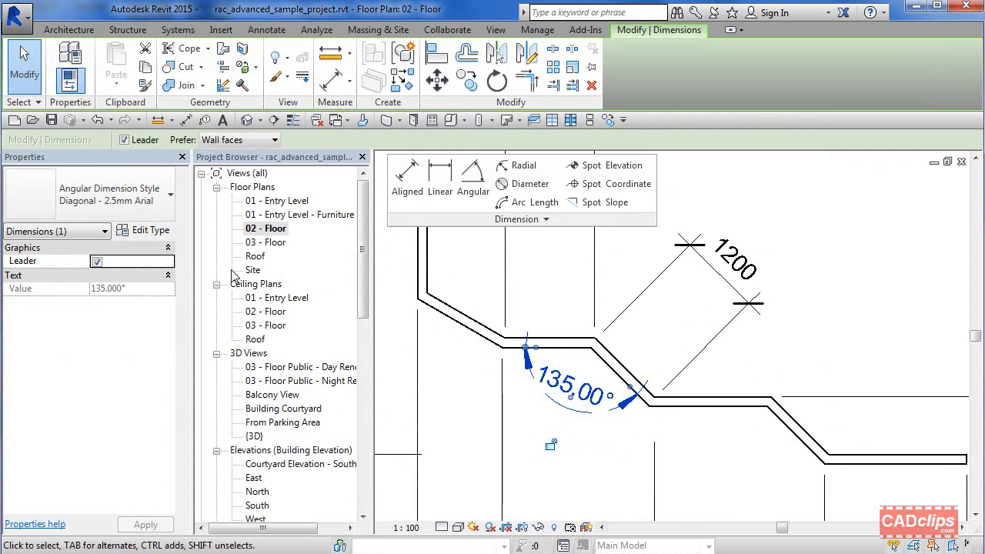
pyautogui.click(151, 229)
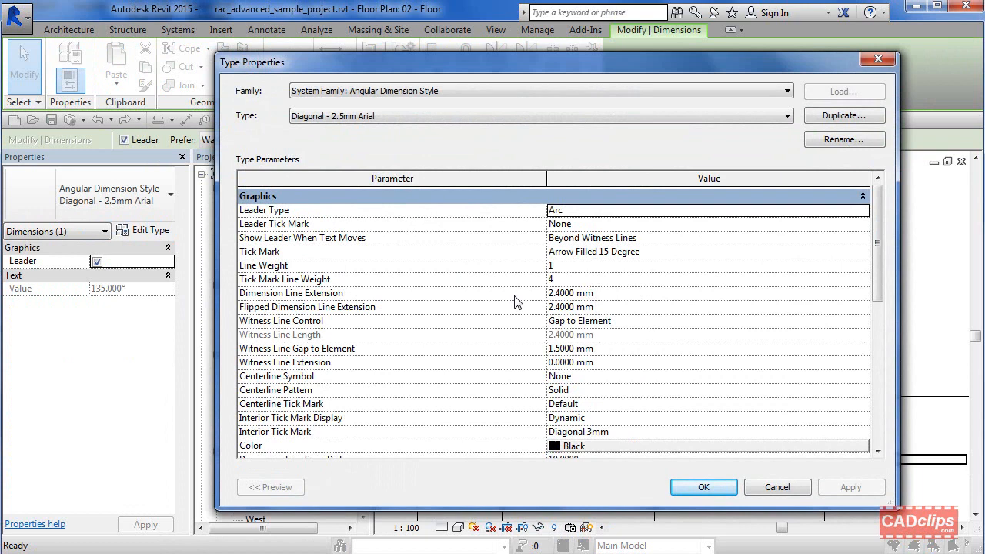
pyautogui.click(573, 292)
pyautogui.write('0.0000')
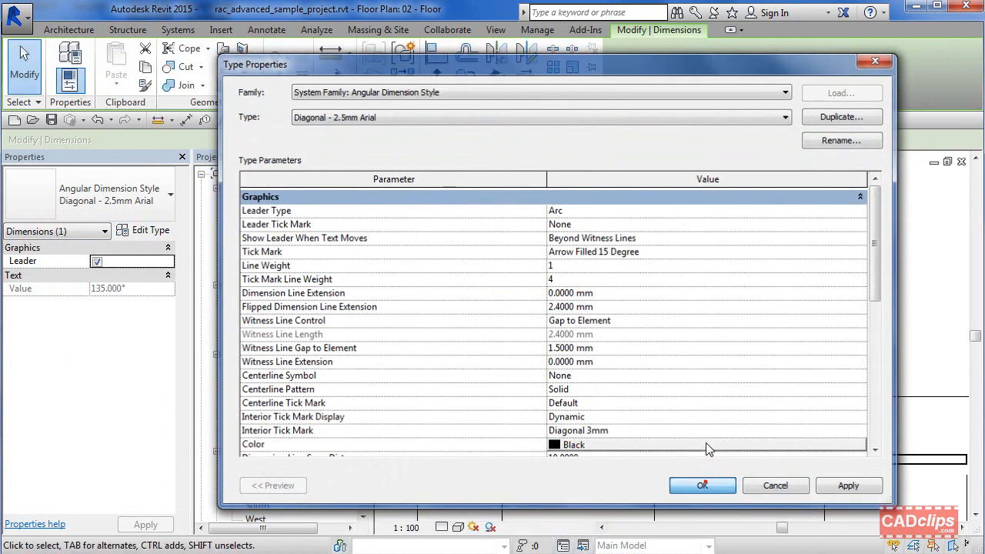
pyautogui.click(701, 485)
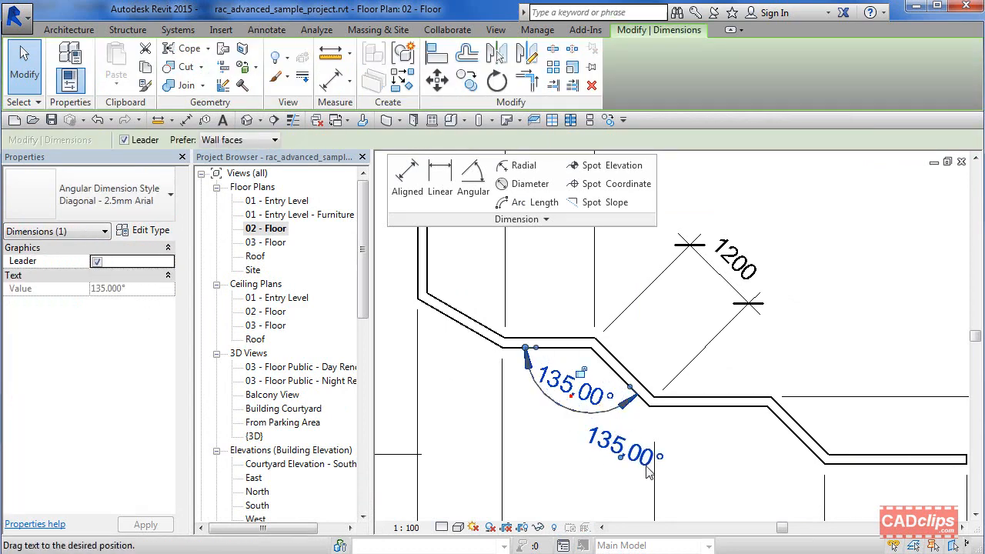
pyautogui.moveTo(627, 454); pyautogui.dragTo(450, 319)
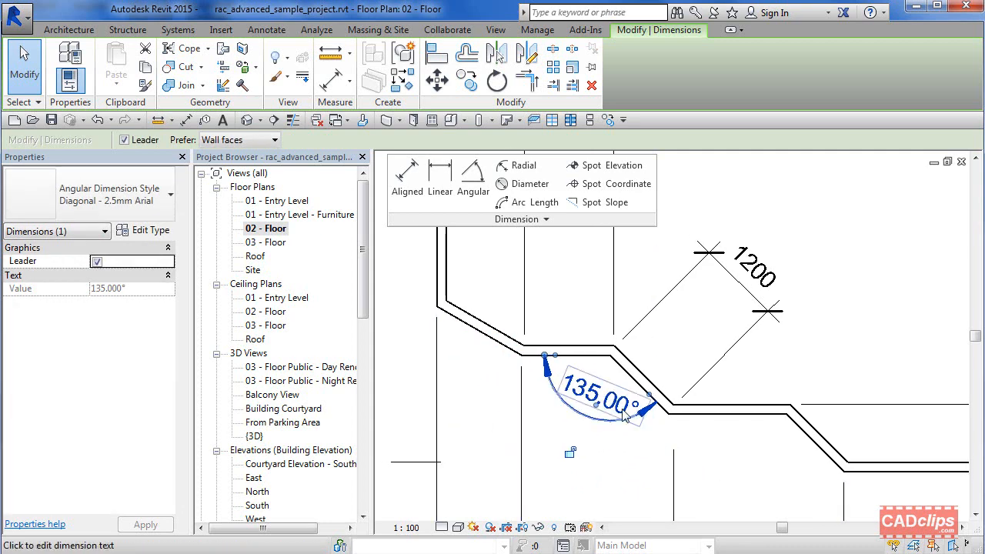
# - Deselect the angular dimension, show the Manage tab, and select the 1200 angled-wall dimension
pyautogui.click(266, 29)
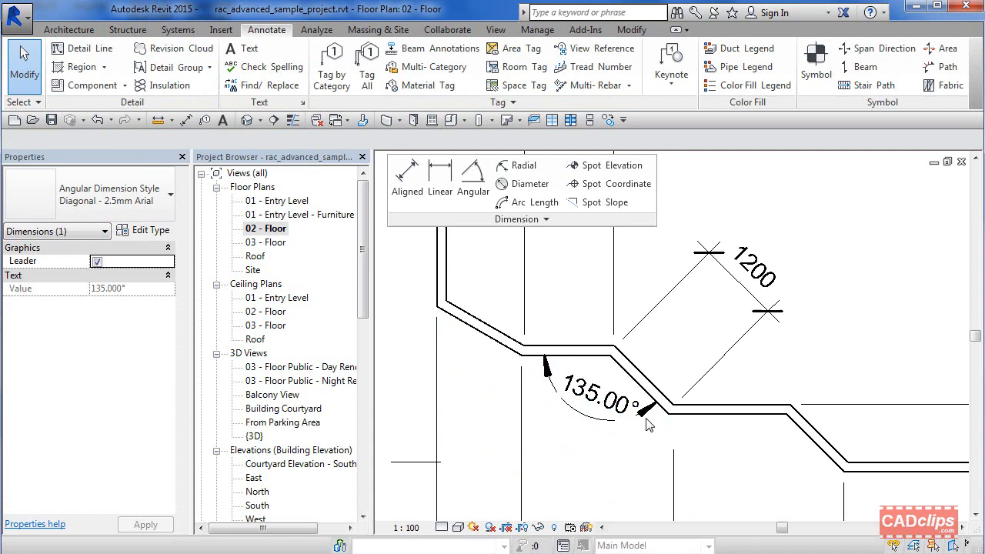
pyautogui.click(649, 424)
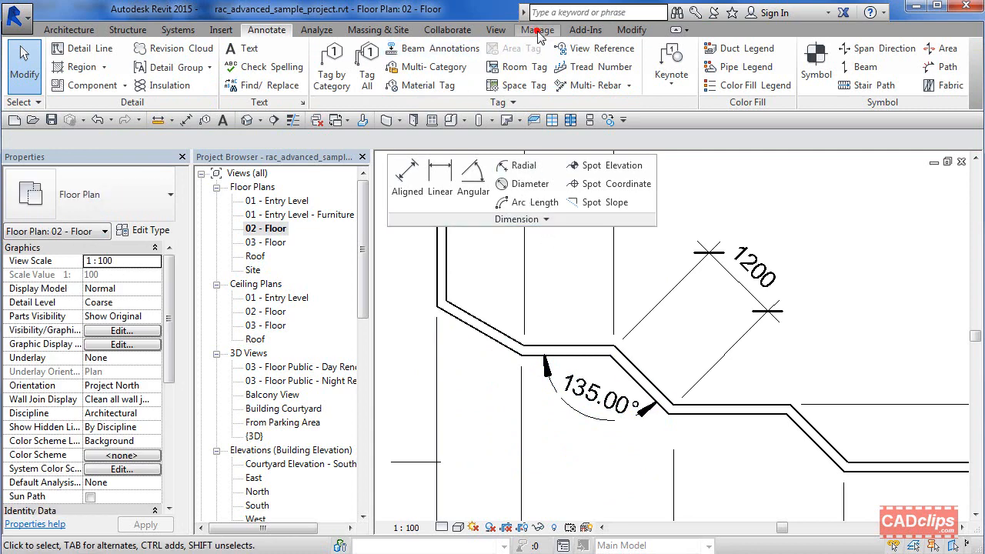
pyautogui.click(536, 29)
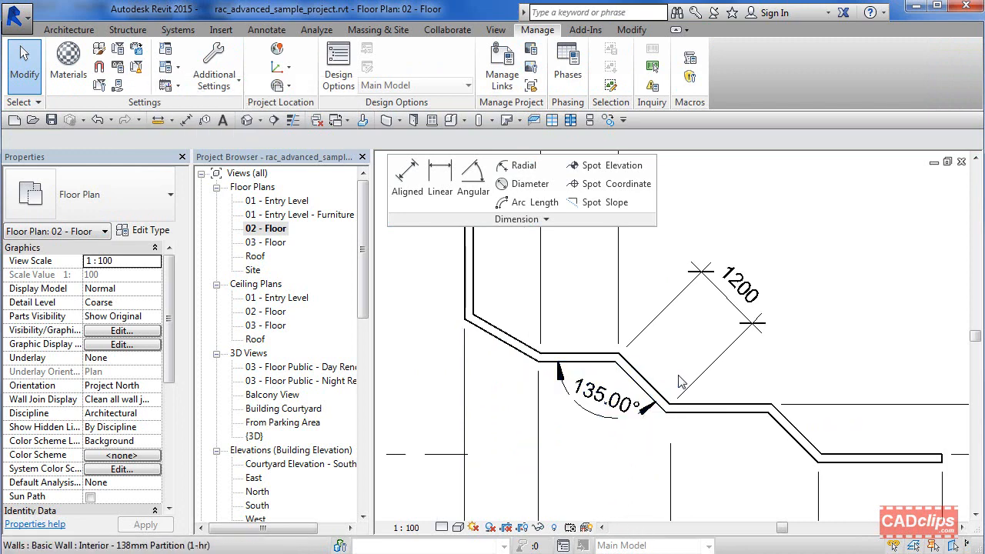
pyautogui.click(731, 300)
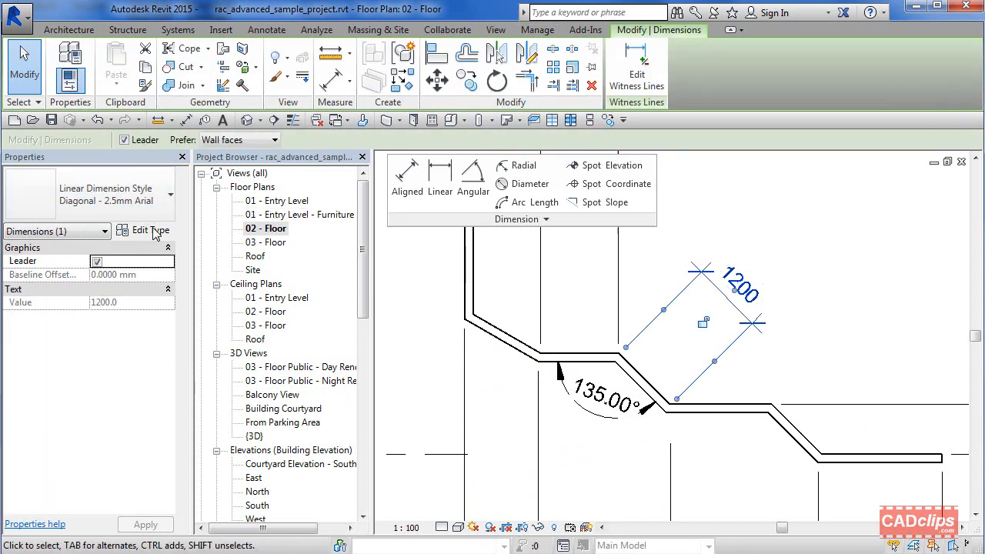
# - Turn on alternate units in Feet and fractional inches for the 1200 dimension's type
pyautogui.click(150, 230)
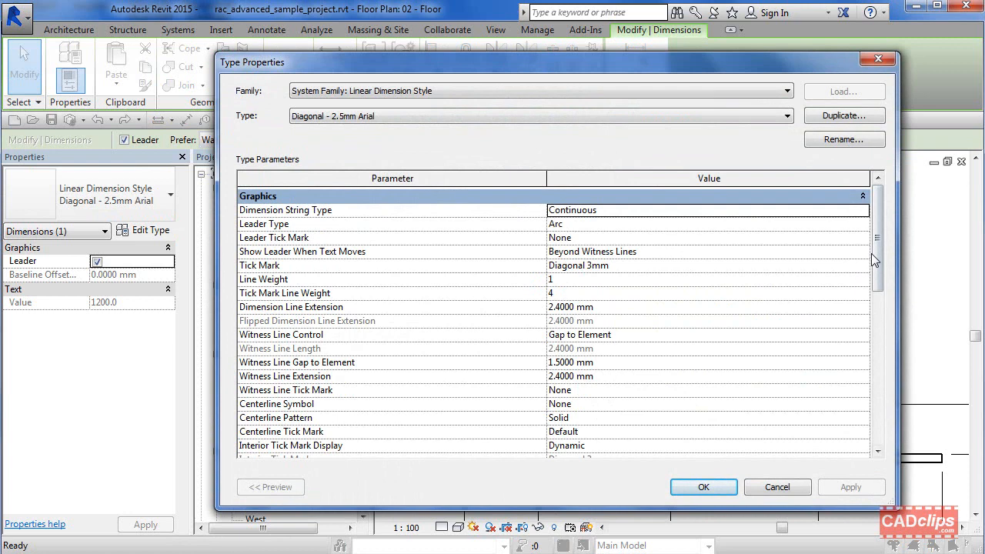
pyautogui.scroll(-3)
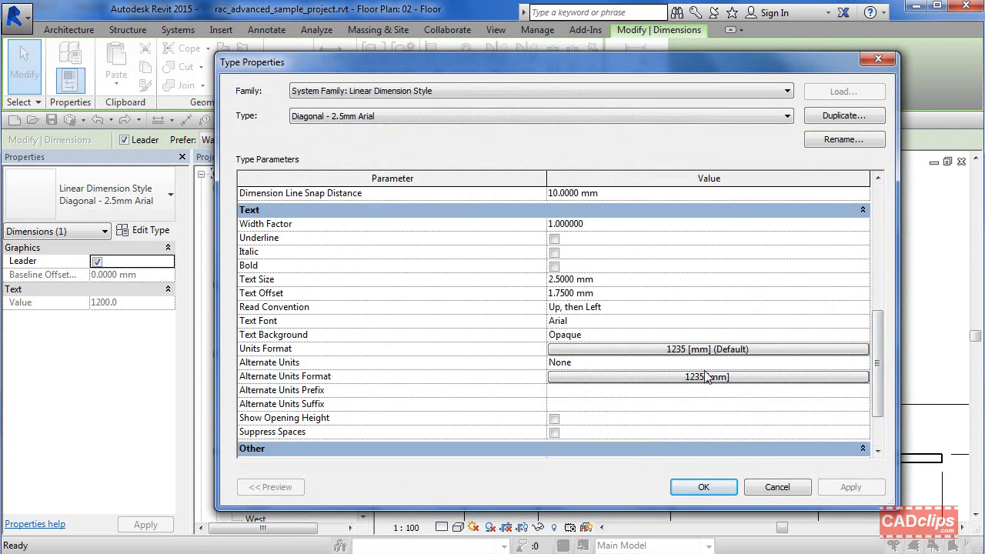
pyautogui.click(862, 363)
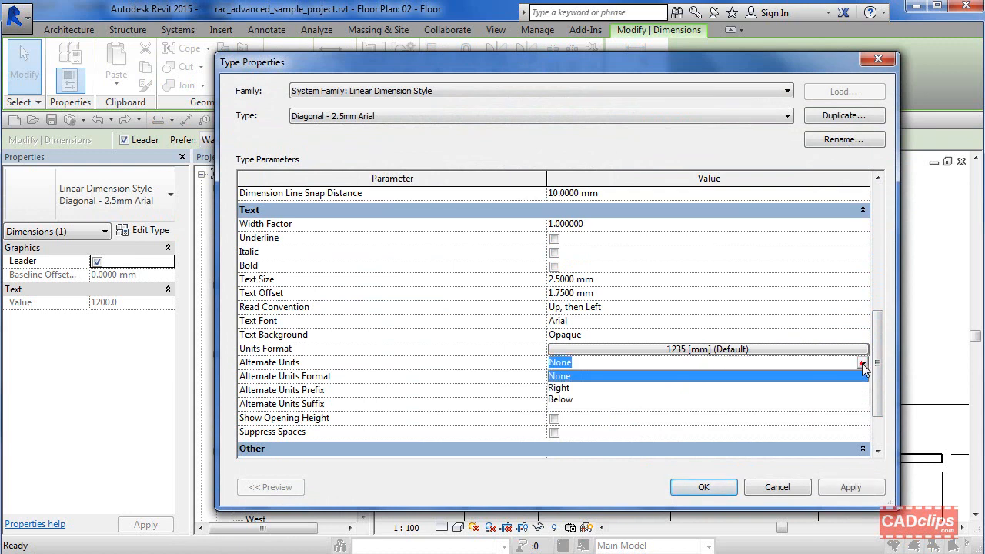
pyautogui.click(559, 399)
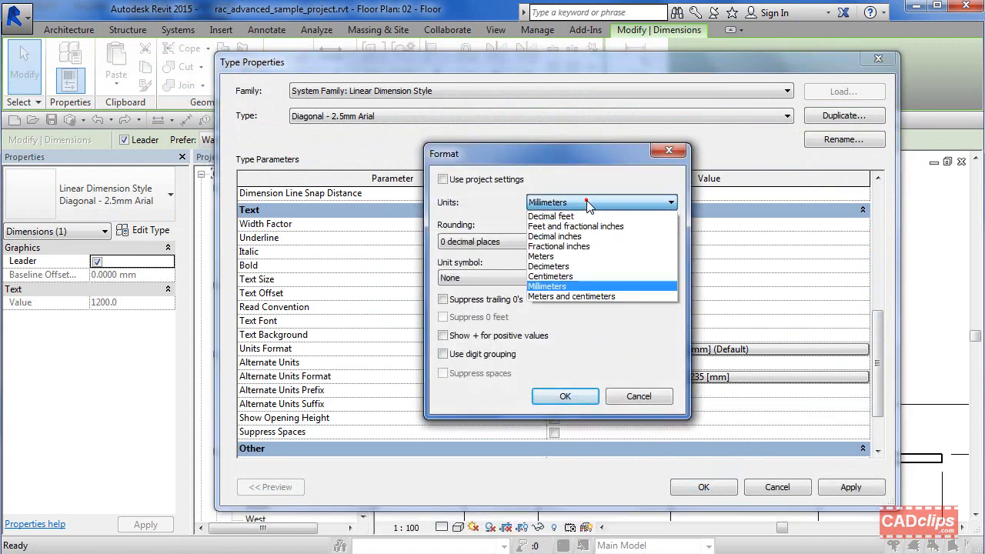
pyautogui.click(575, 225)
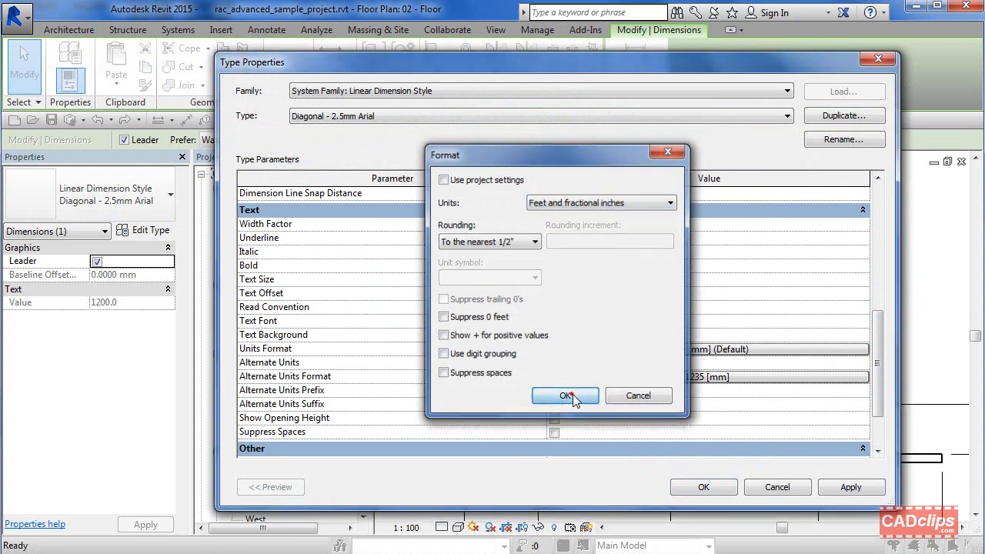
pyautogui.click(564, 395)
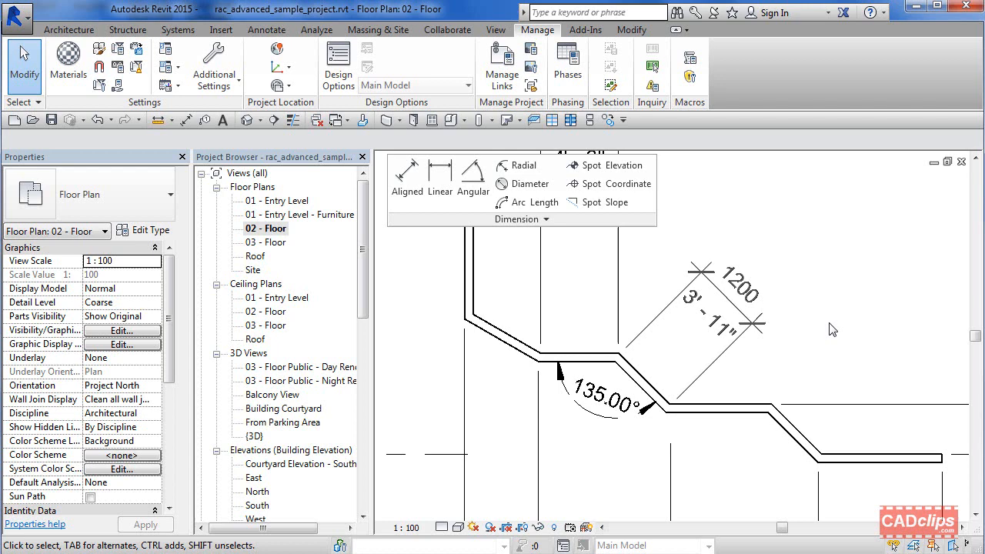
pyautogui.moveTo(797, 308)
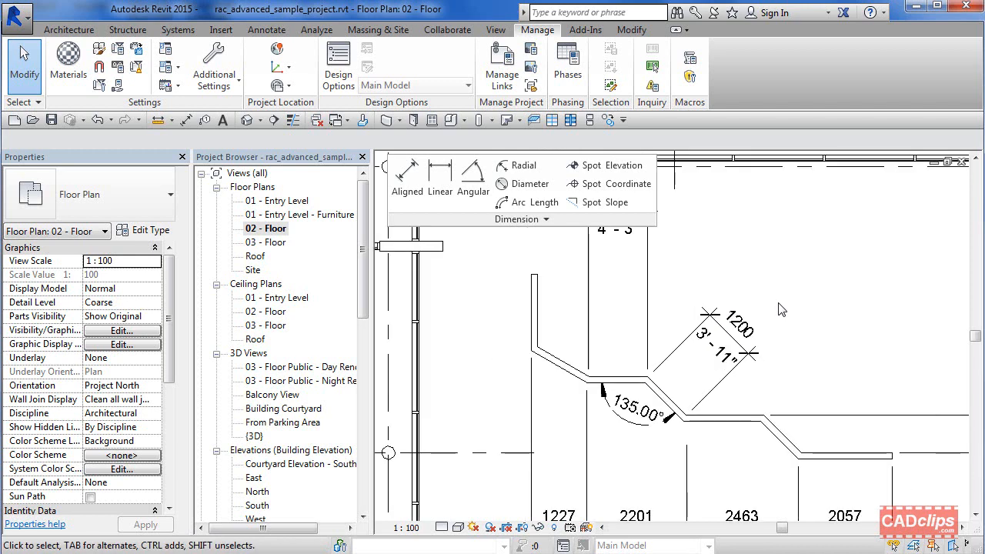
pyautogui.moveTo(472, 179)
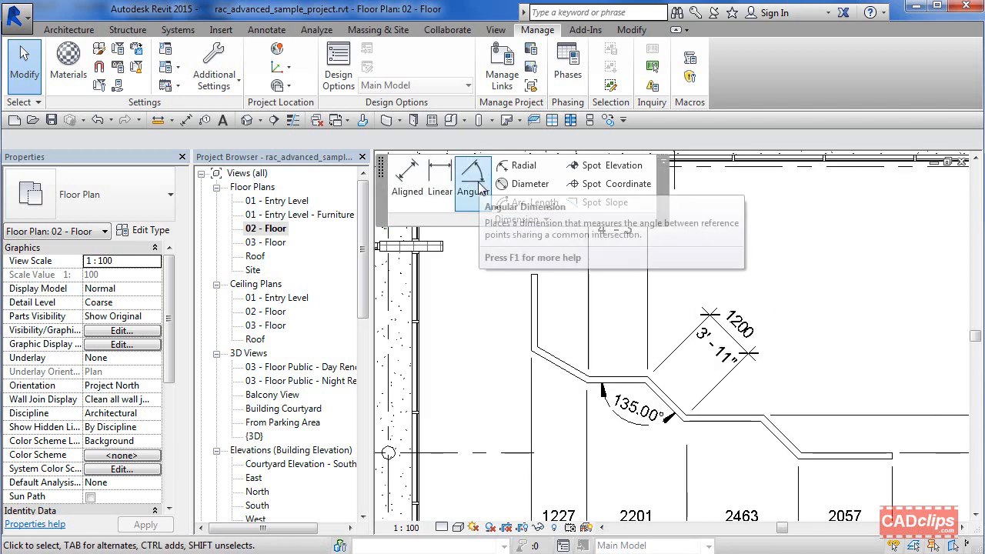
# - Place a 135° angular dimension at the second wall bend
pyautogui.click(472, 181)
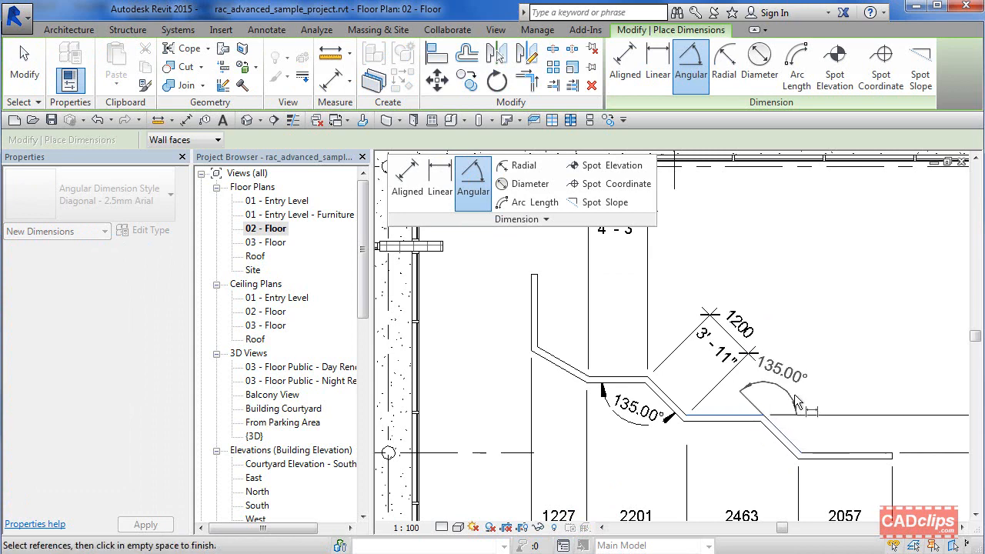
pyautogui.click(537, 29)
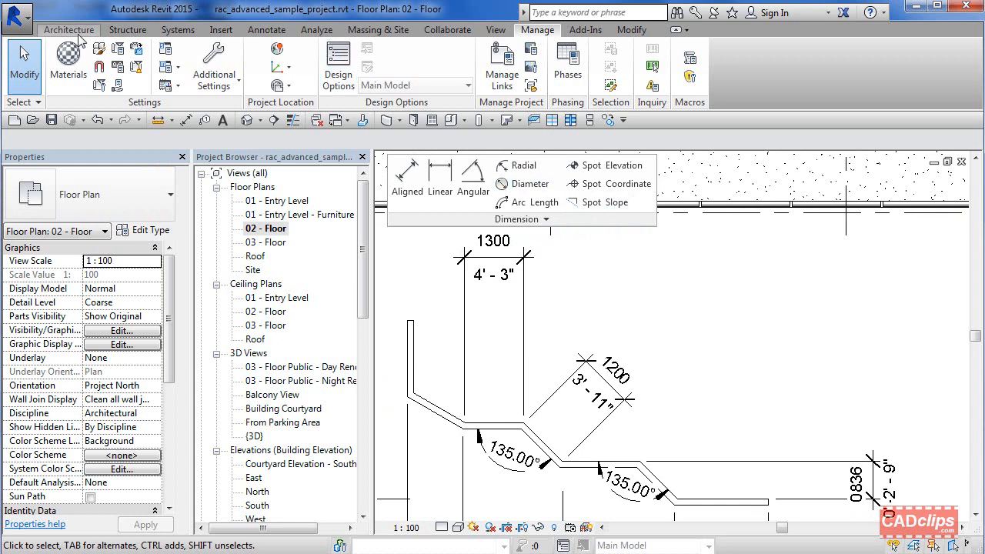
# - Place 931 radius dimensions on the curved wall arcs, starting with the upper arc
pyautogui.click(68, 29)
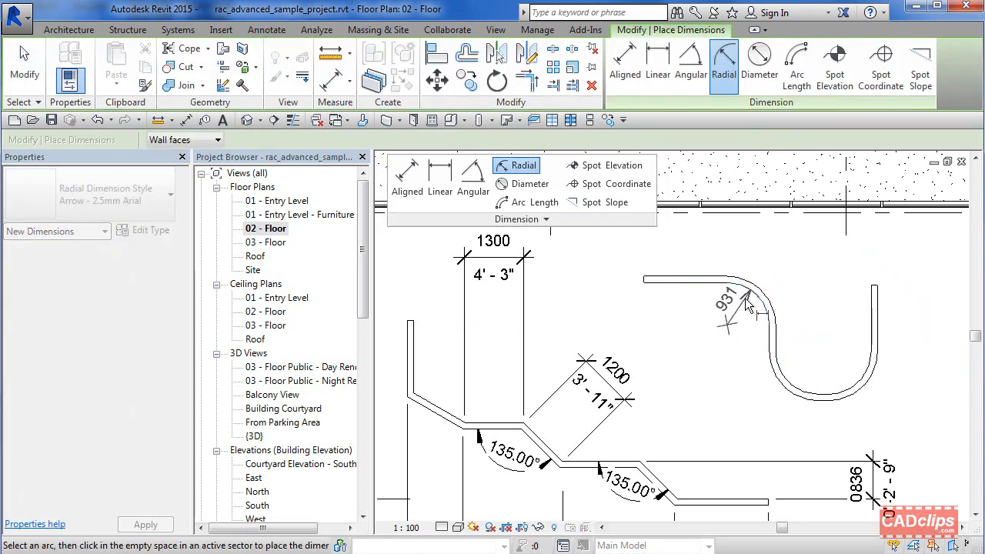
pyautogui.click(813, 390)
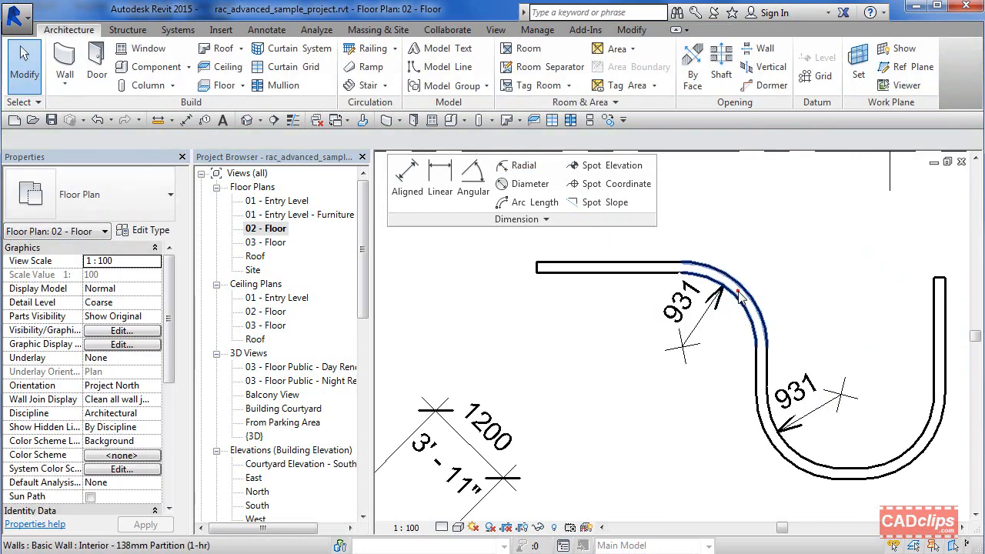
# - Resize the upper curved wall by entering 1100, then select the short angled wall
pyautogui.click(739, 308)
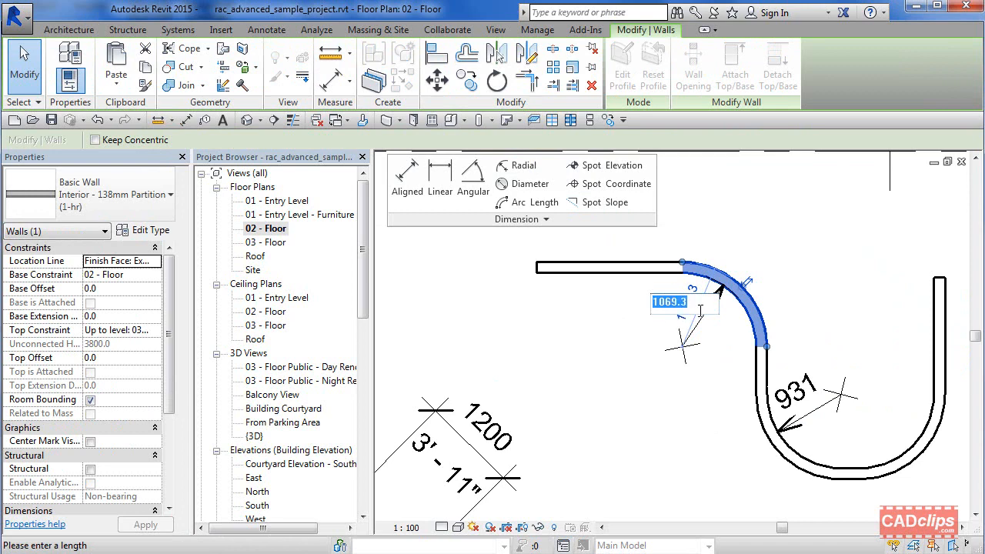
pyautogui.write('1100')
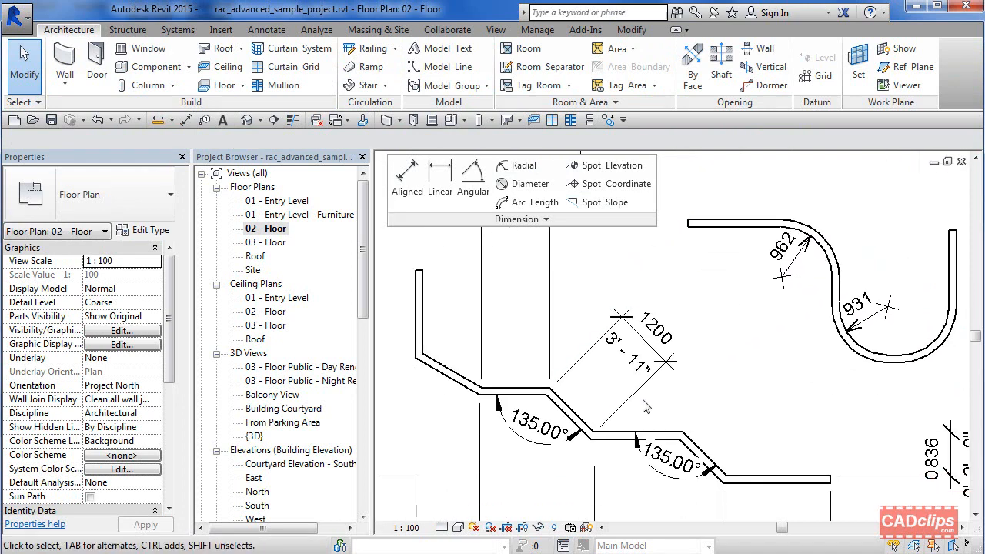
pyautogui.click(589, 431)
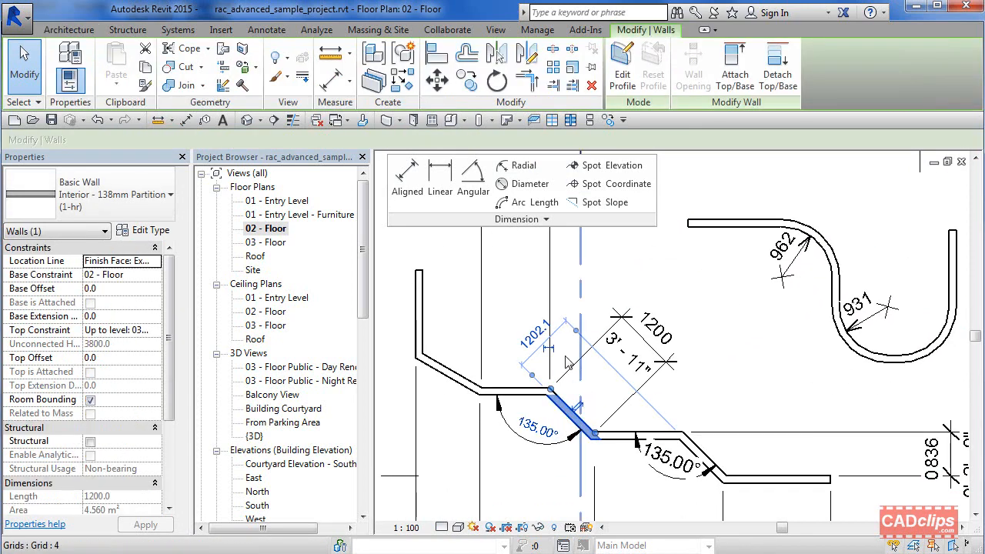
pyautogui.moveTo(776, 365)
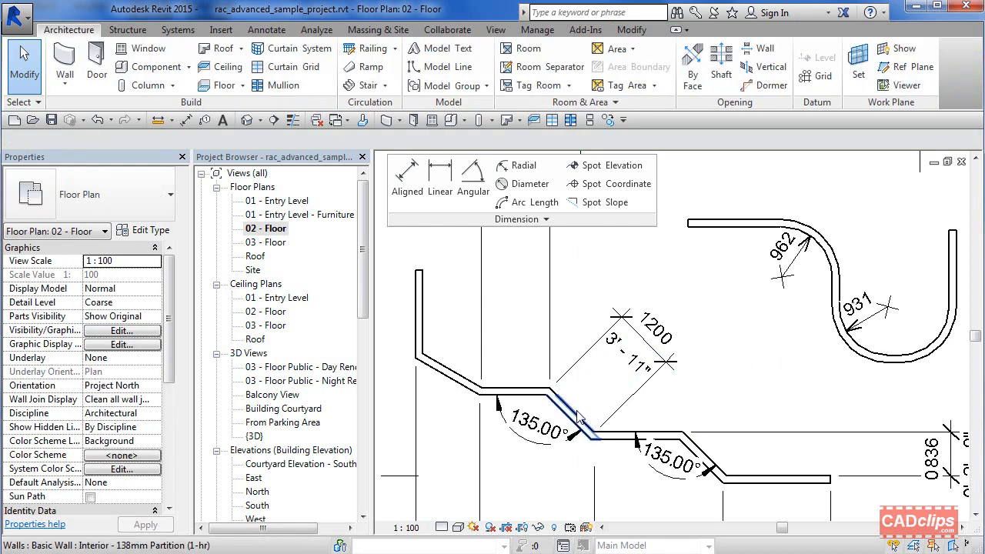
# - Place a 1300 (4' - 3") aligned dimension along the first angled wall
pyautogui.click(569, 415)
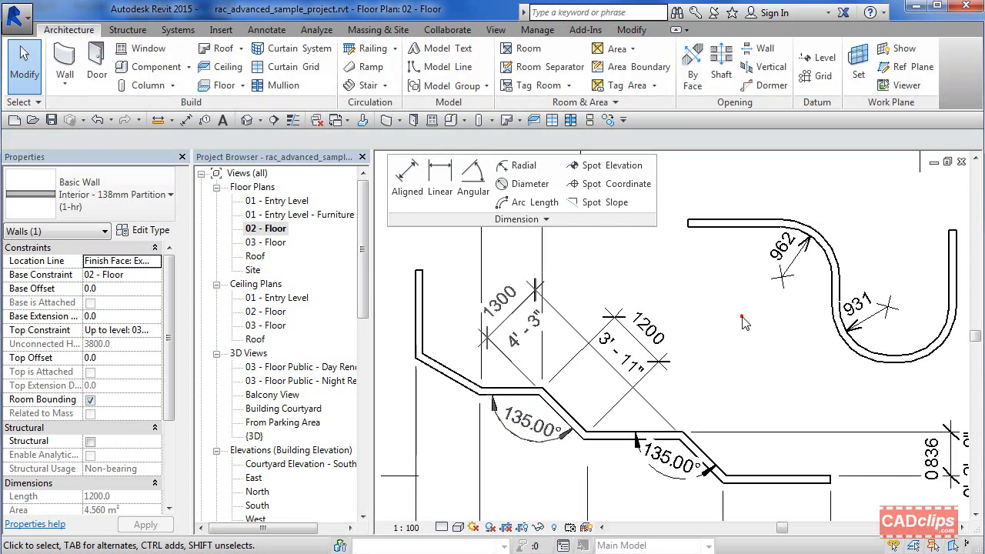
pyautogui.click(562, 415)
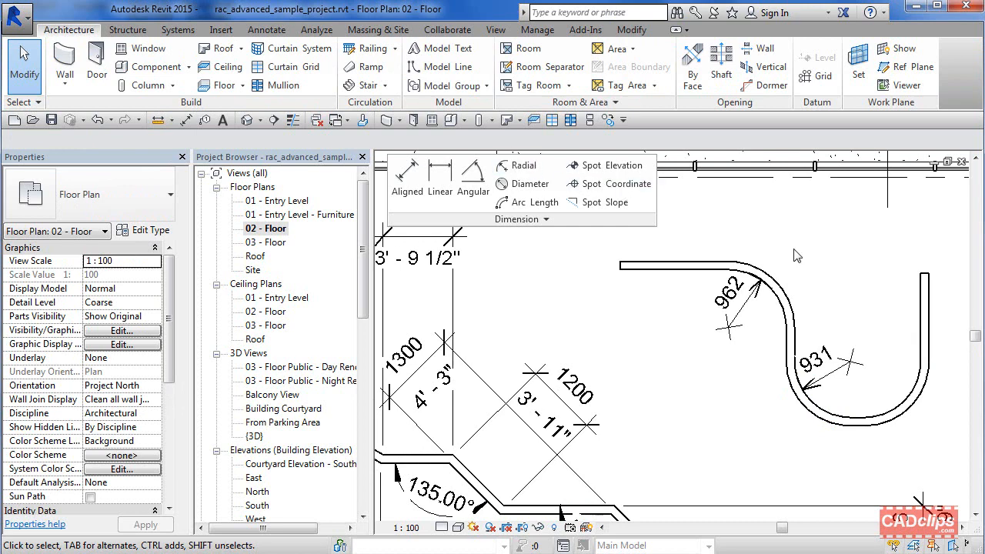
pyautogui.click(524, 184)
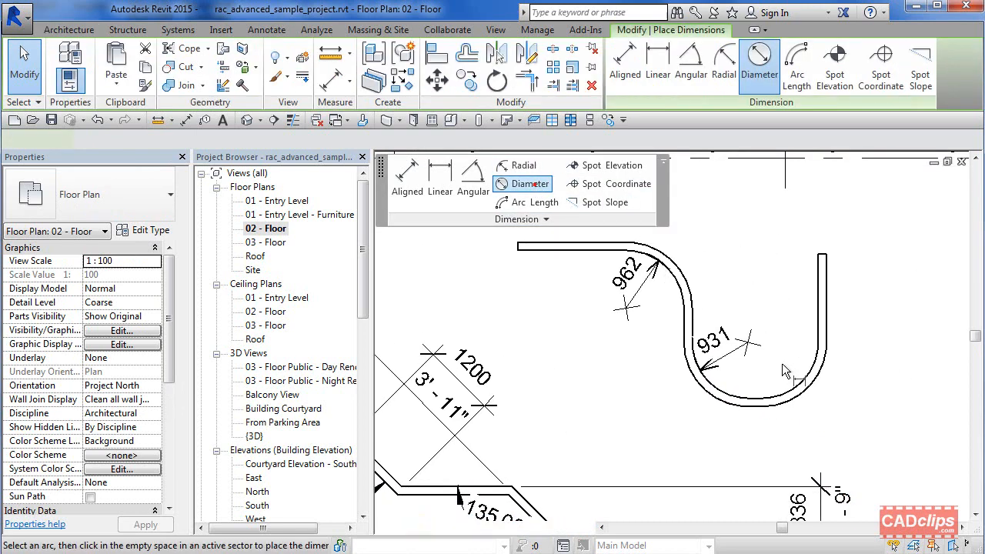
# - Place a ⌀1862 diameter on the lower arc, then remove it and the 931 radius
pyautogui.click(789, 377)
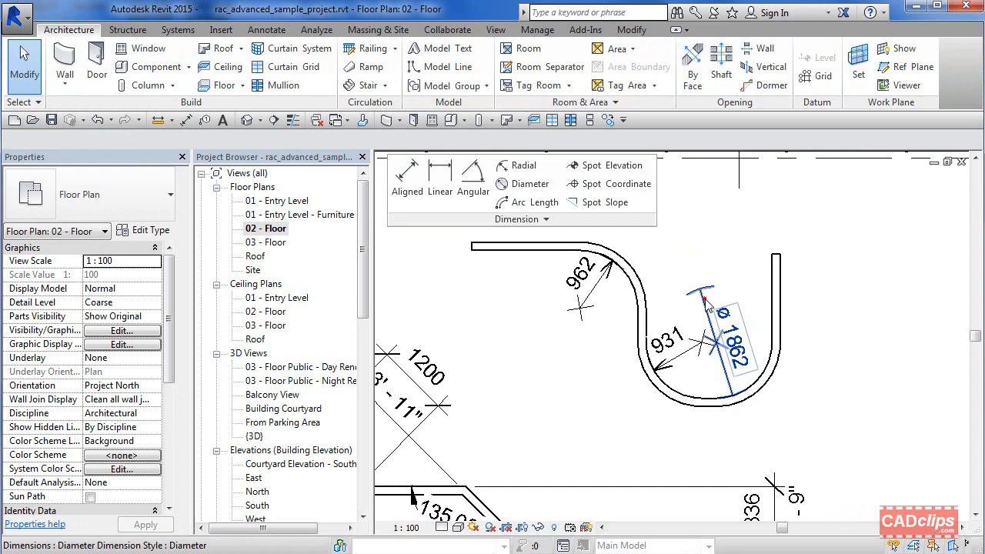
pyautogui.click(727, 335)
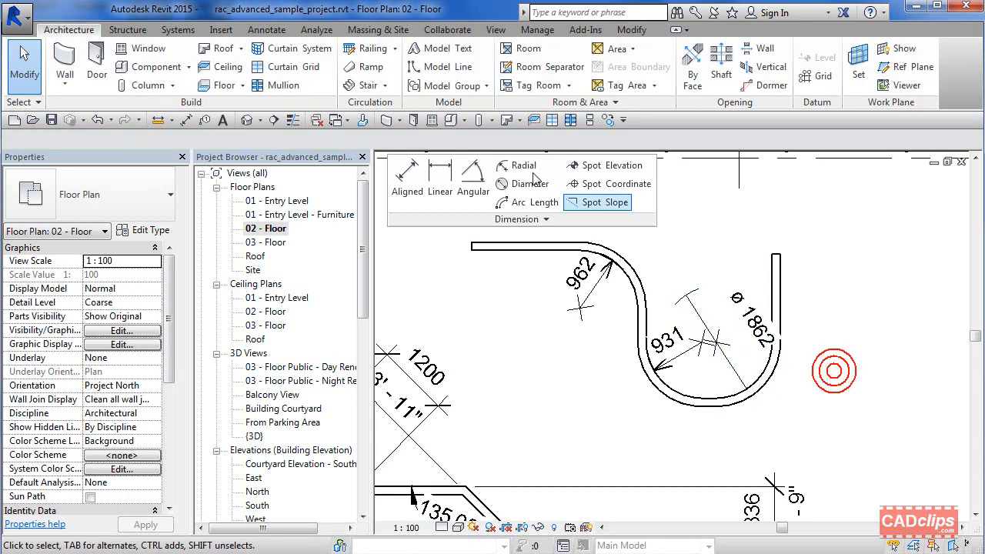
pyautogui.moveTo(526, 202)
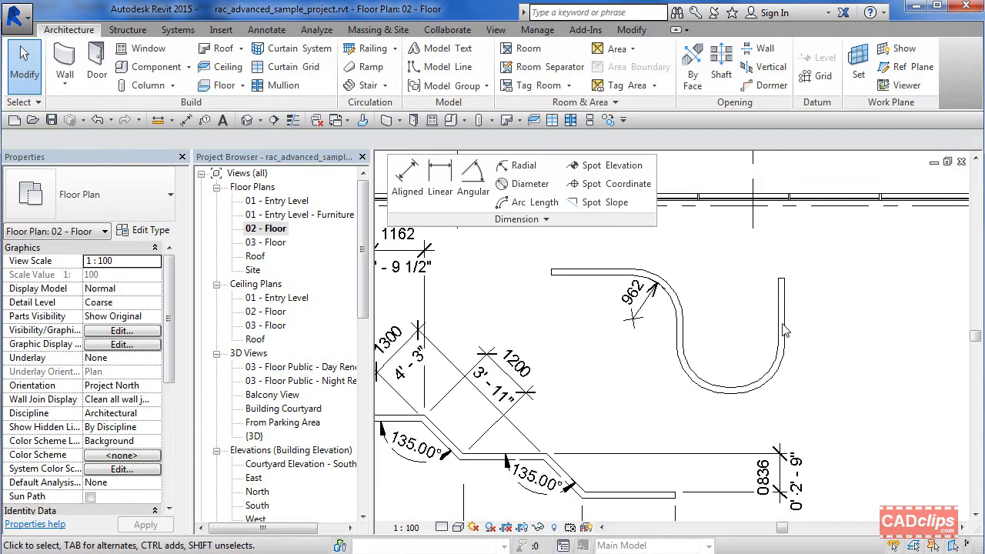
pyautogui.click(777, 315)
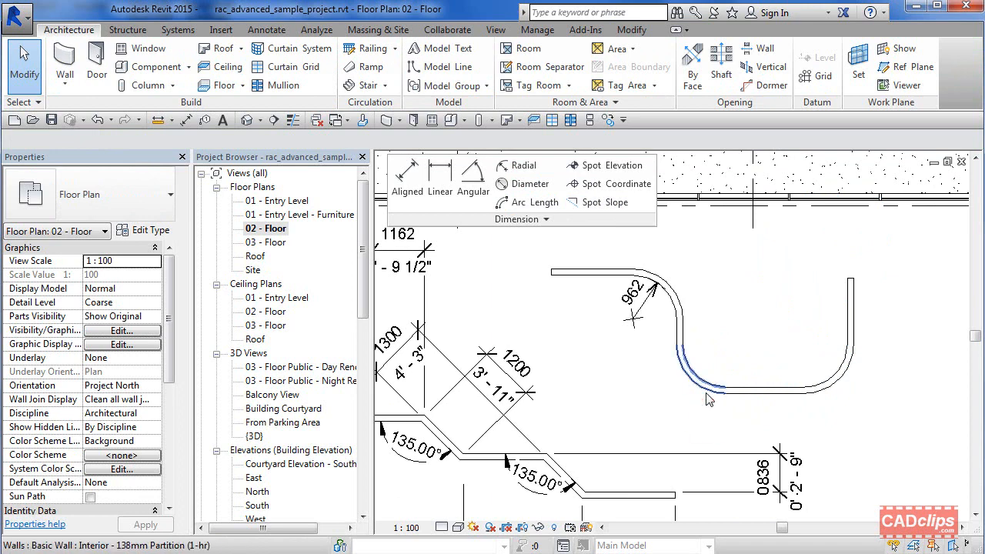
# - Widen the lower curved wall's bend by entering a larger radius value
pyautogui.click(708, 377)
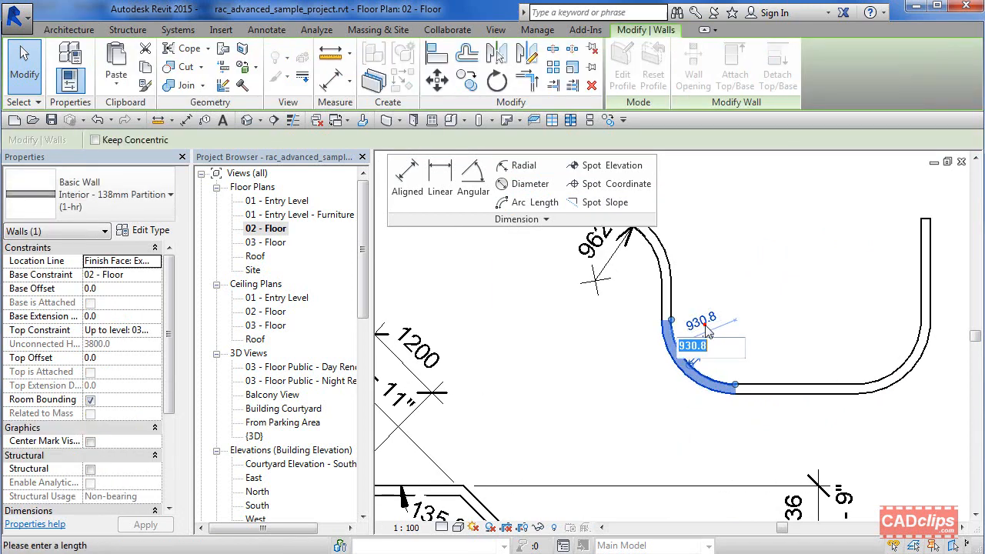
pyautogui.write('1500')
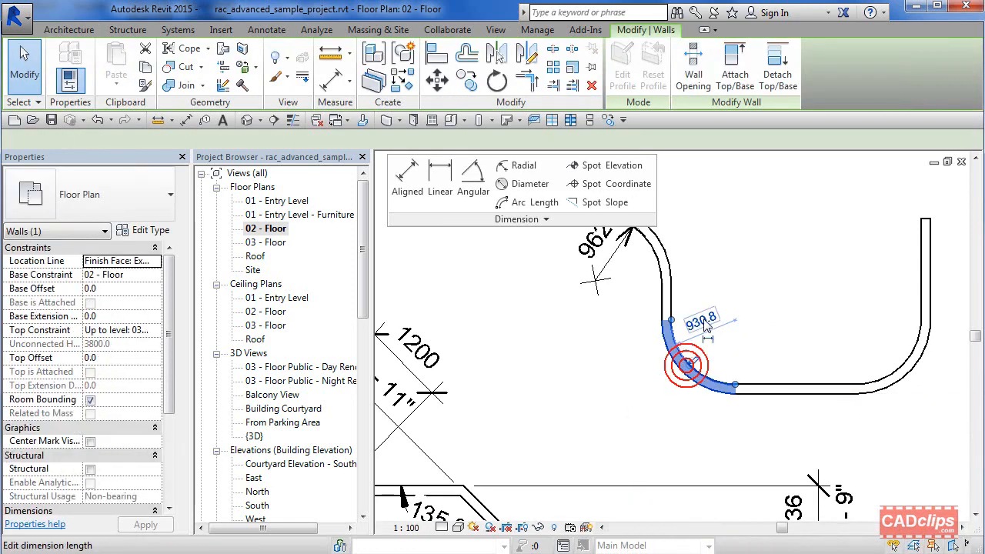
pyautogui.write('13')
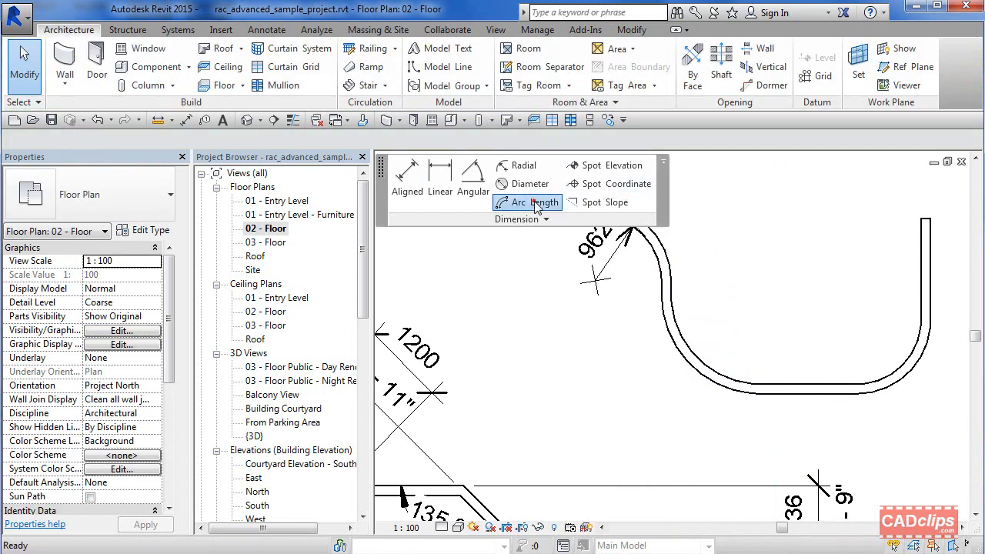
# - Dimension the lower curved wall with a 2042 arc-length dimension beside it
pyautogui.click(520, 201)
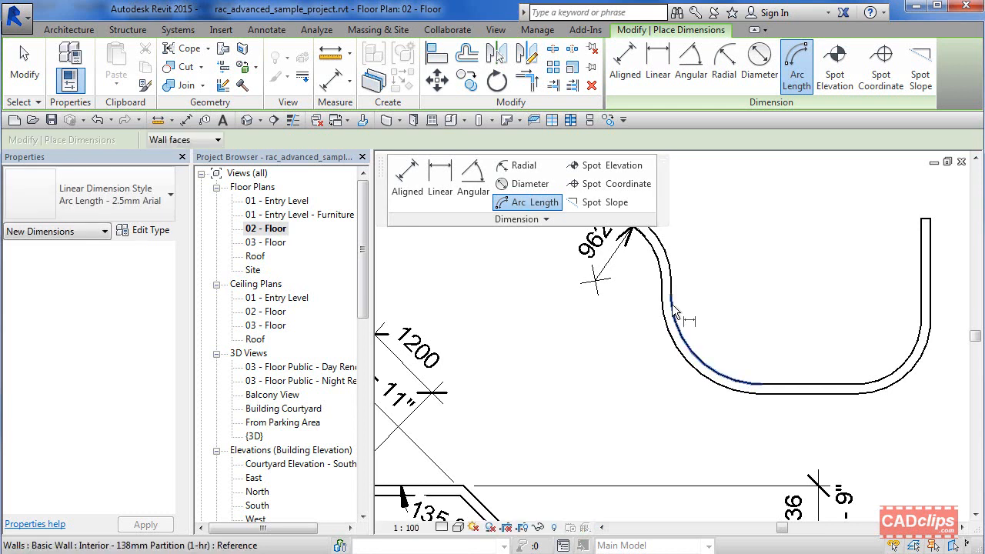
pyautogui.moveTo(742, 284)
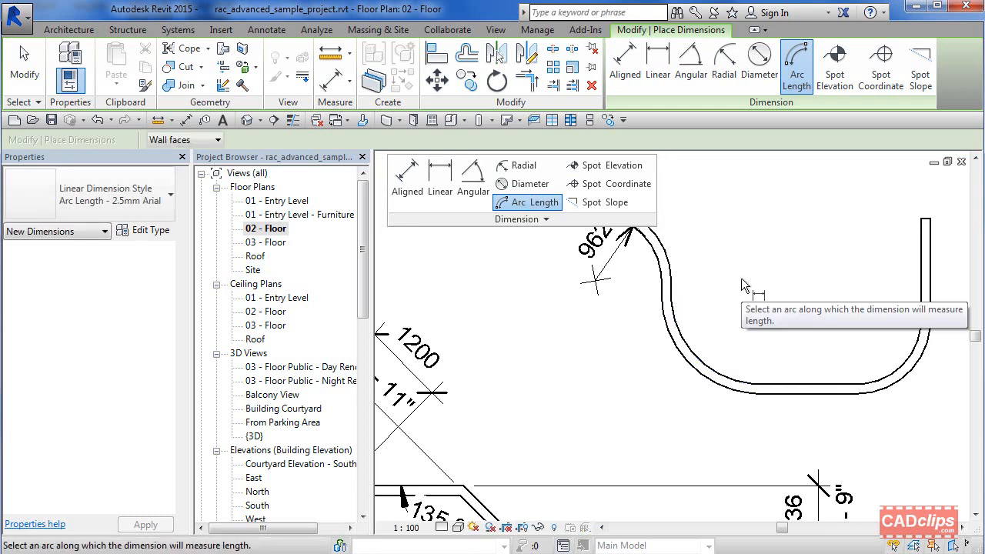
pyautogui.moveTo(721, 334)
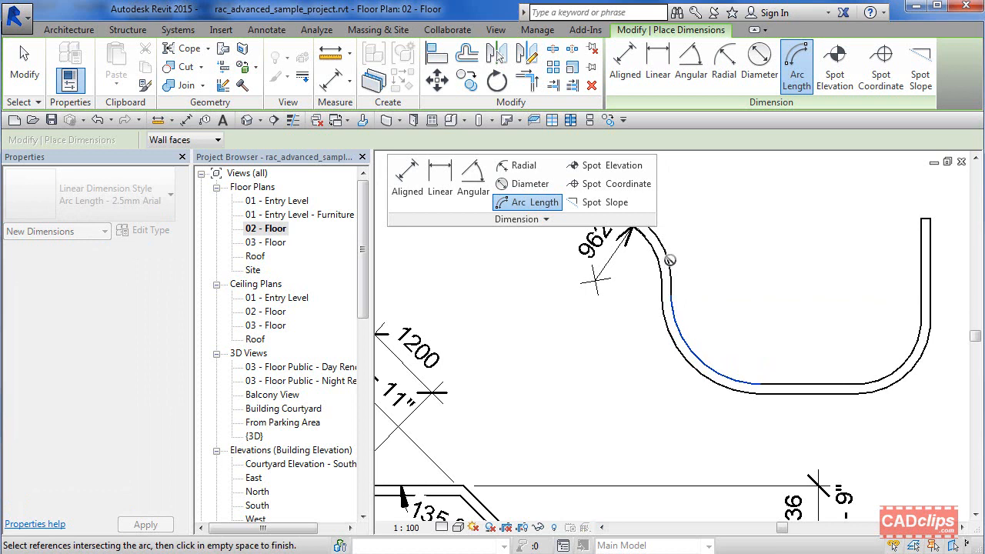
pyautogui.moveTo(736, 391)
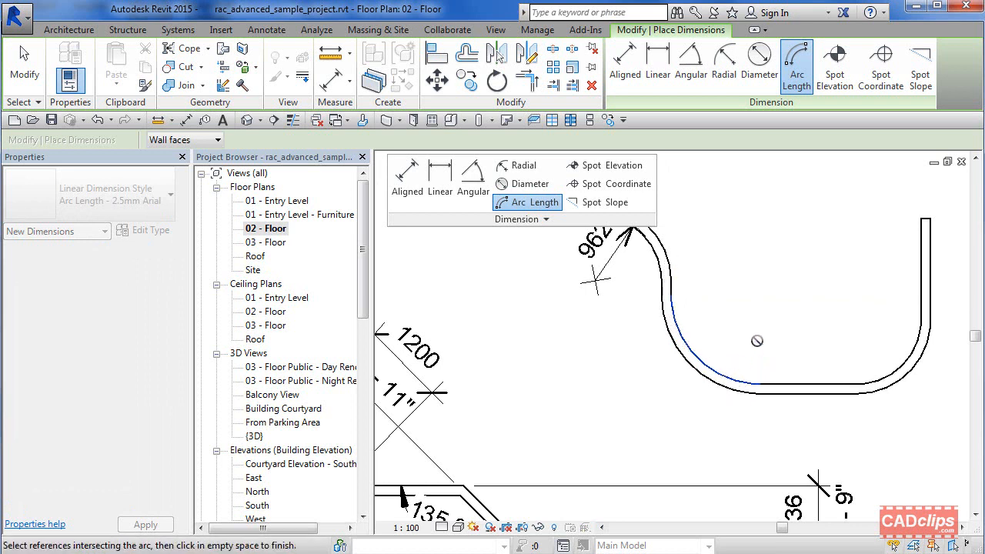
pyautogui.moveTo(781, 369)
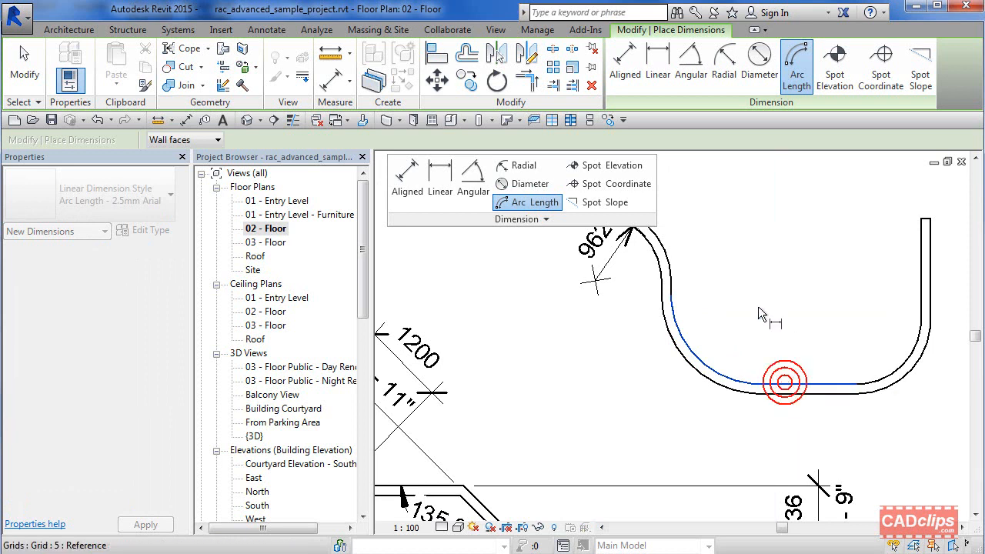
pyautogui.click(784, 382)
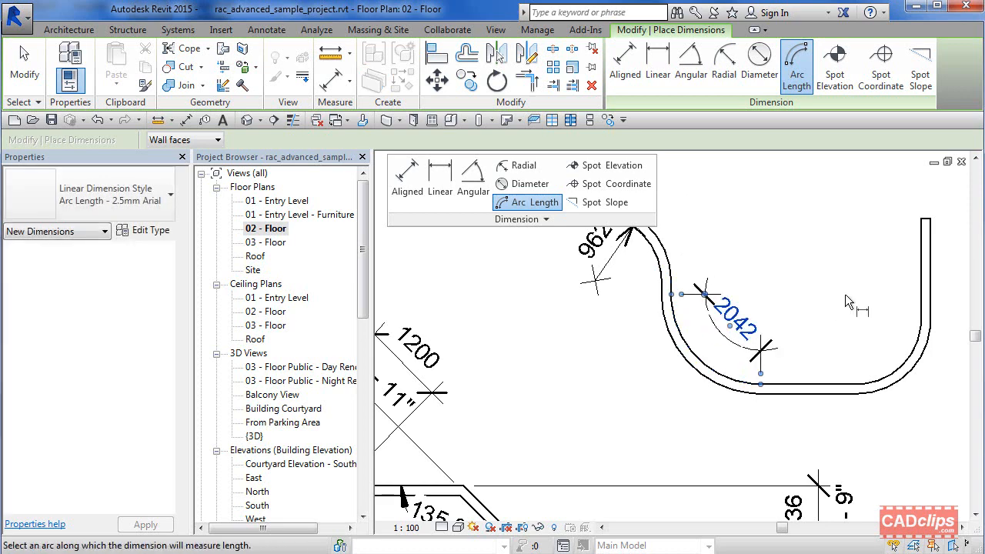
pyautogui.click(720, 332)
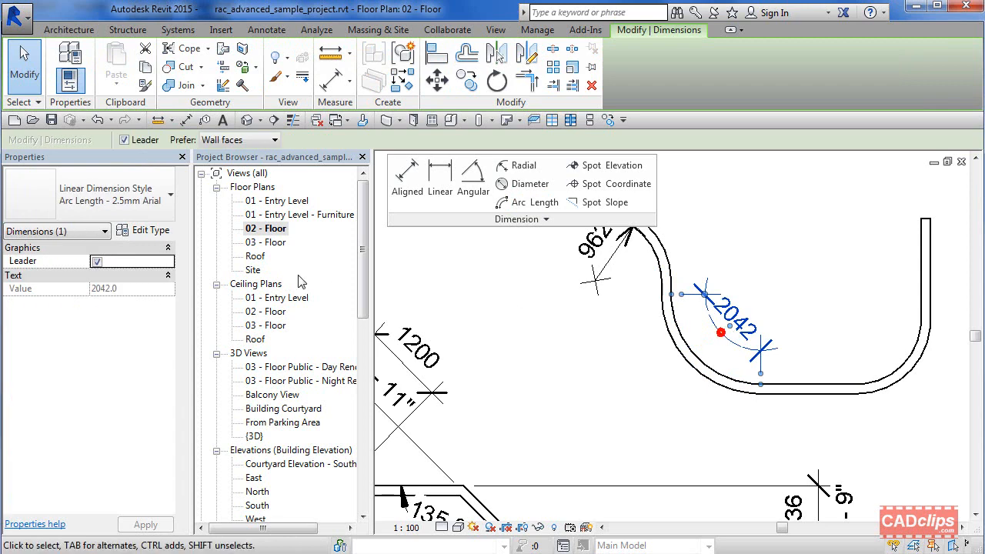
# - Set the arc-length dimension type's Tick Mark to a filled arrow
pyautogui.click(143, 230)
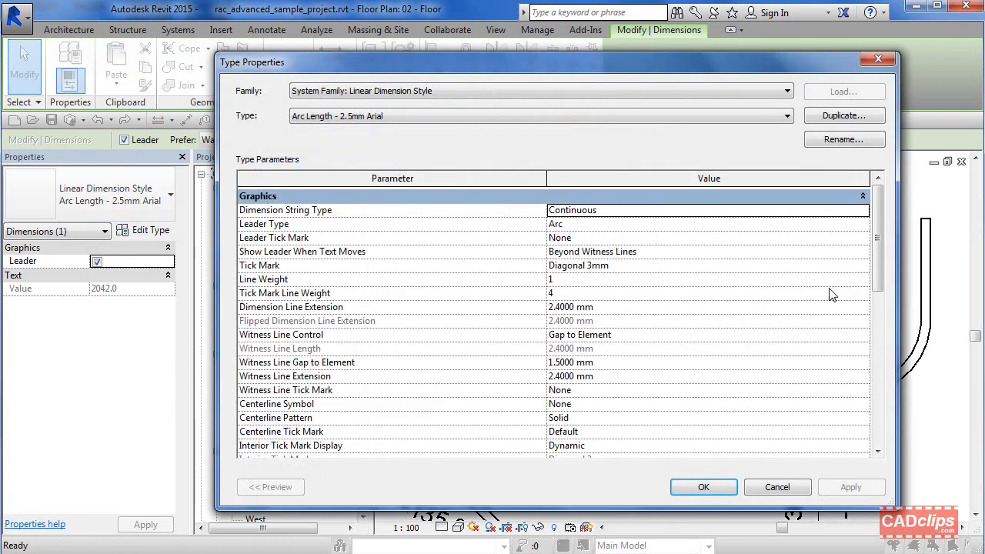
pyautogui.scroll(-3)
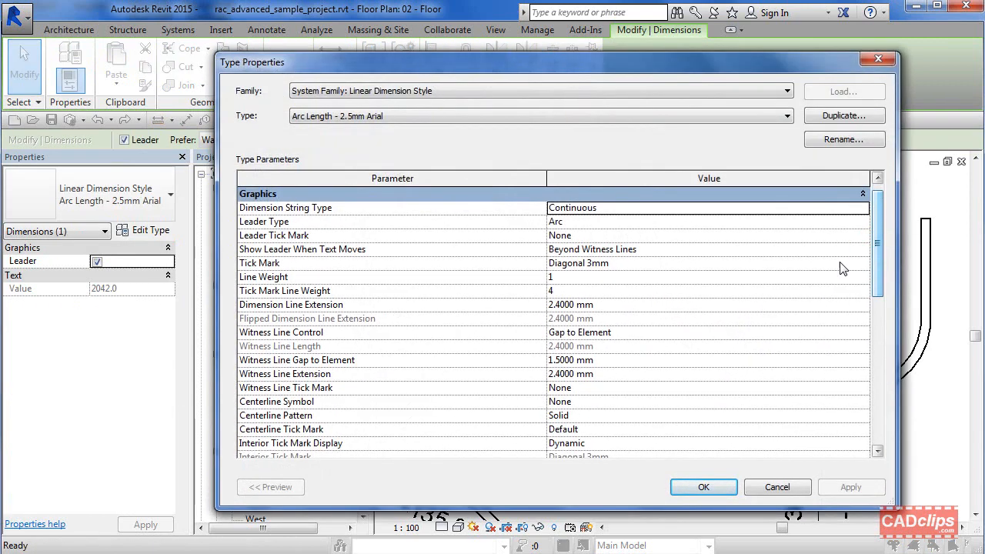
pyautogui.click(862, 262)
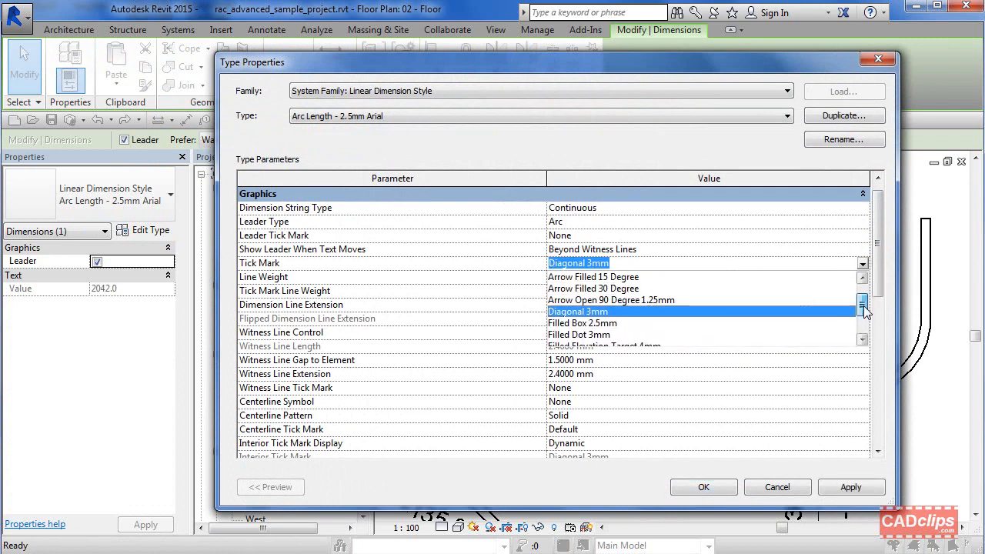
pyautogui.click(592, 277)
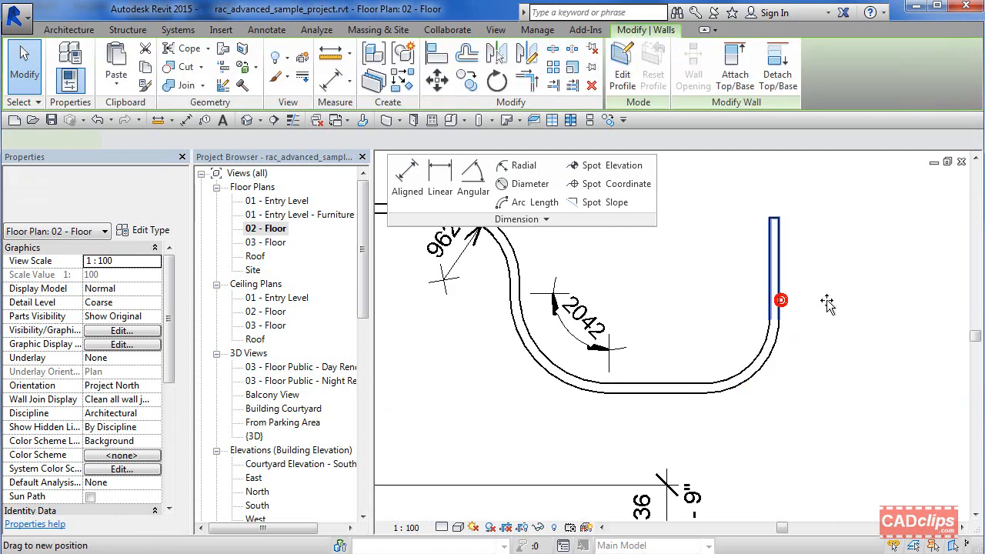
# - Select the lower-right curved wall and give its temporary radius dimension a larger value
pyautogui.click(779, 300)
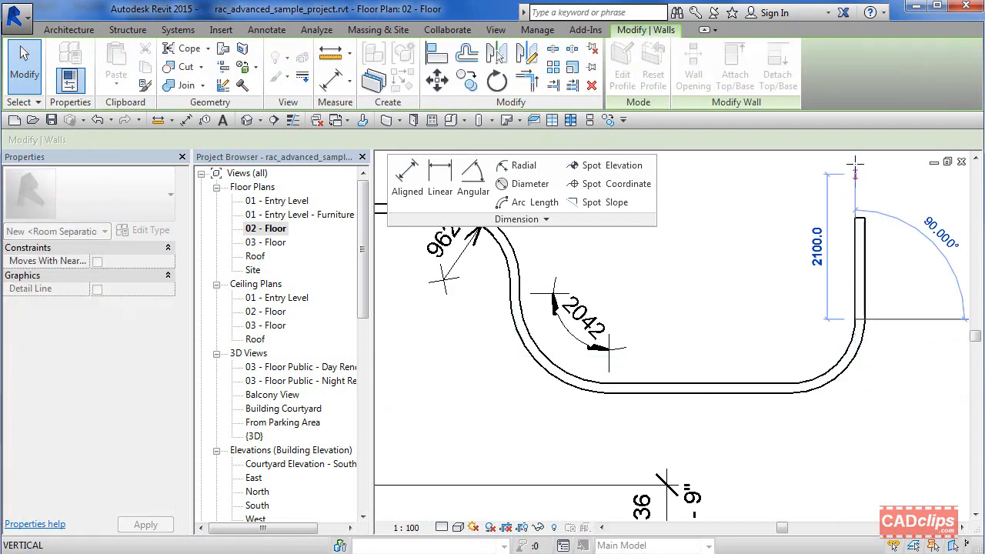
pyautogui.click(859, 239)
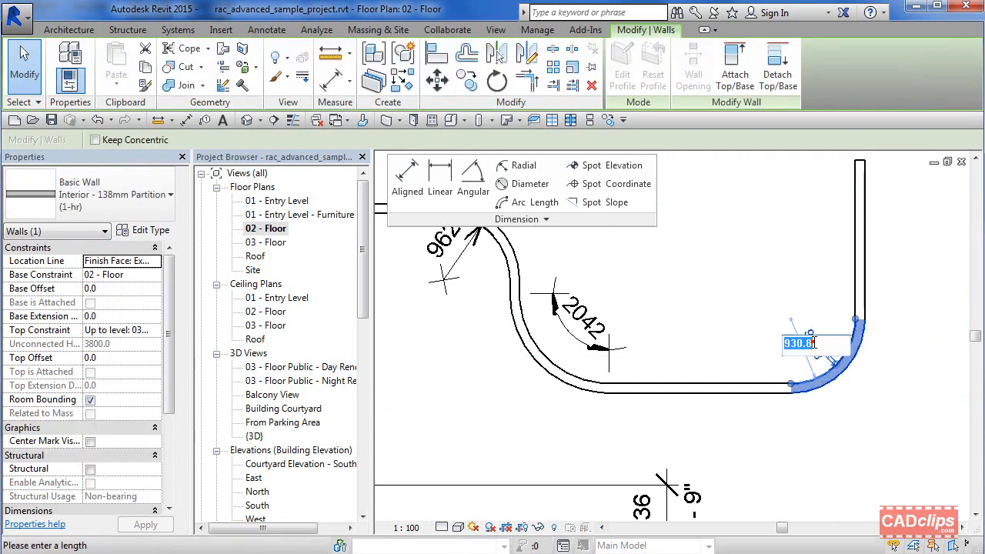
pyautogui.write('15')
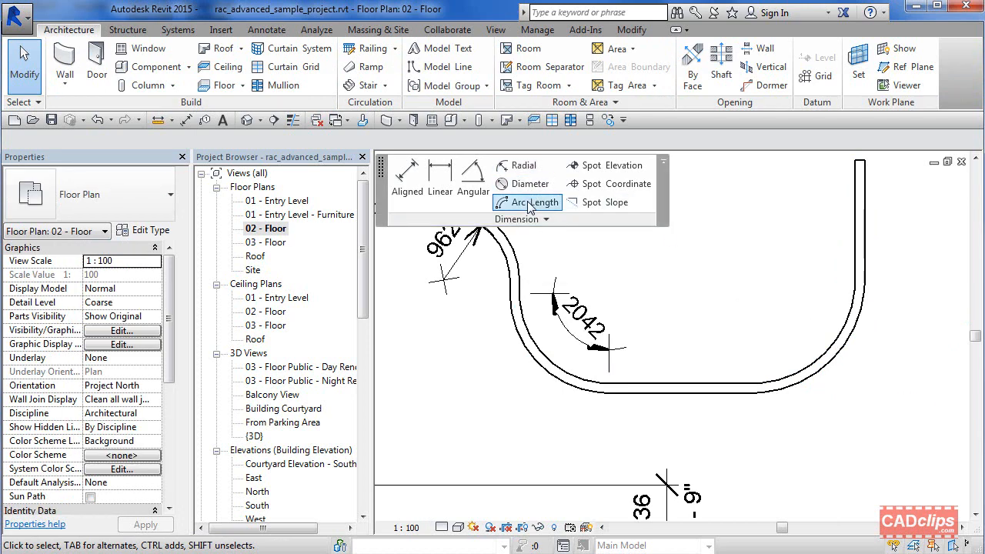
# - Place a 2356 arc-length dimension outside the lower-right curved wall
pyautogui.click(526, 202)
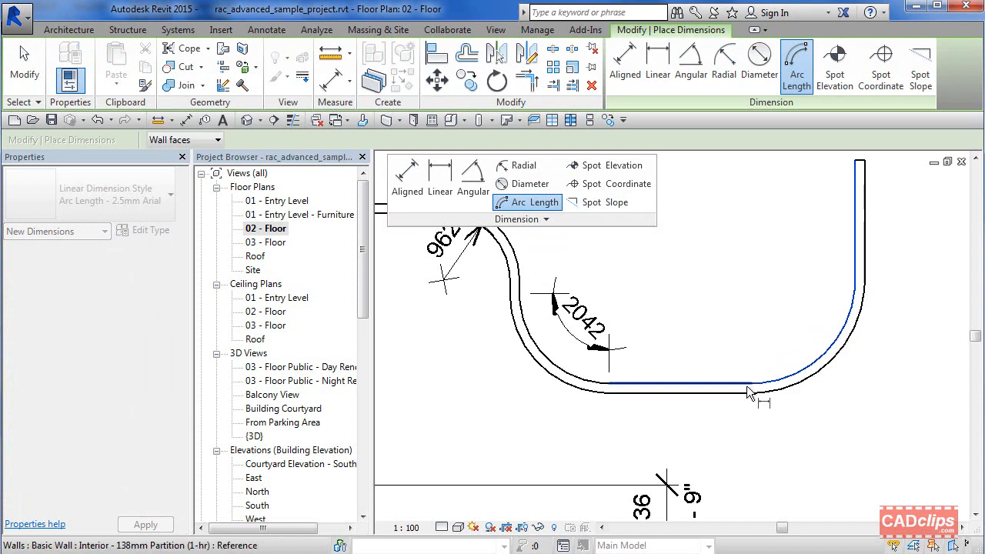
pyautogui.click(750, 392)
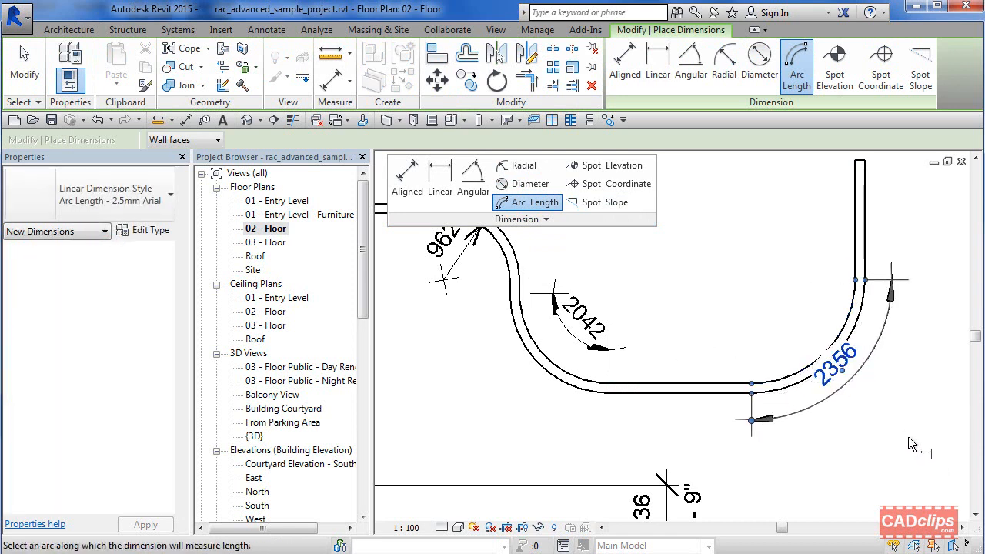
pyautogui.click(829, 397)
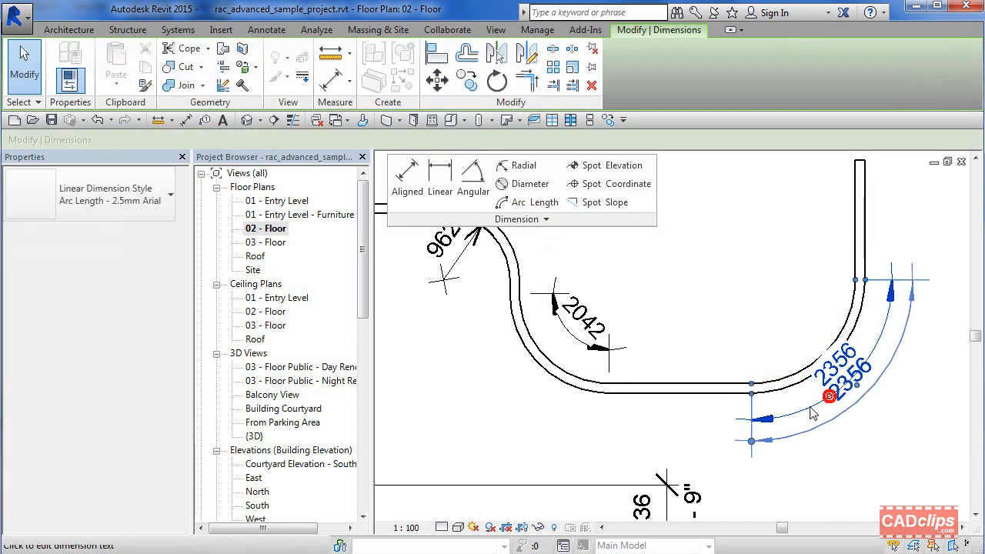